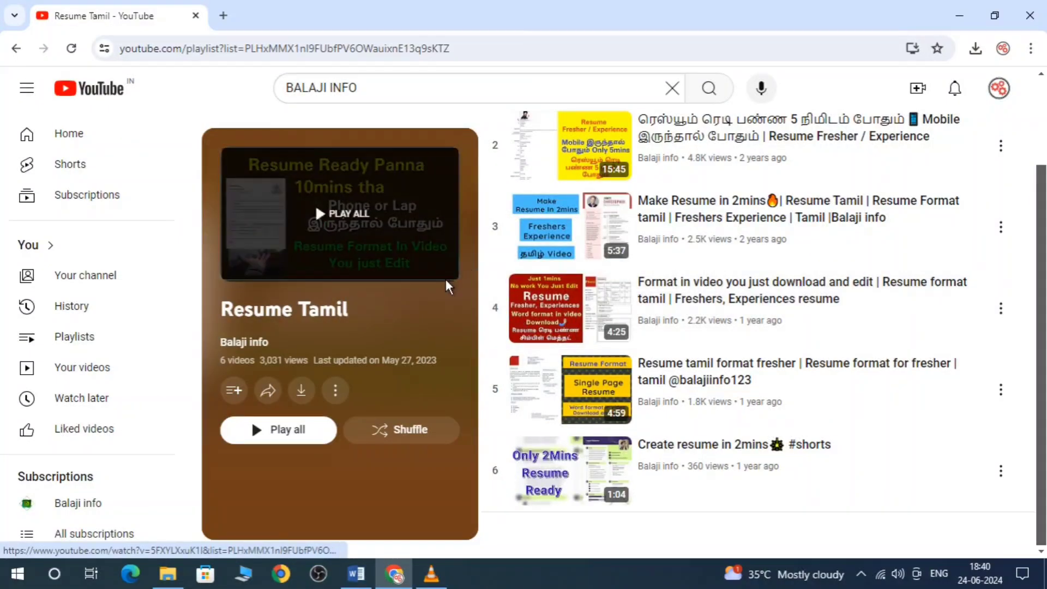
mouse_move(355, 573)
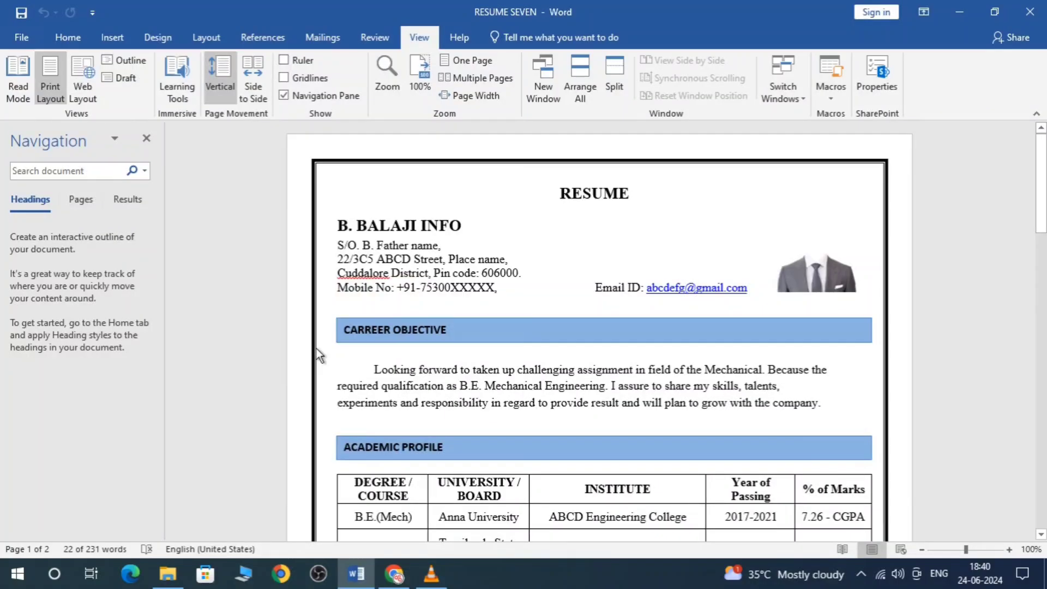
mouse_move(320, 380)
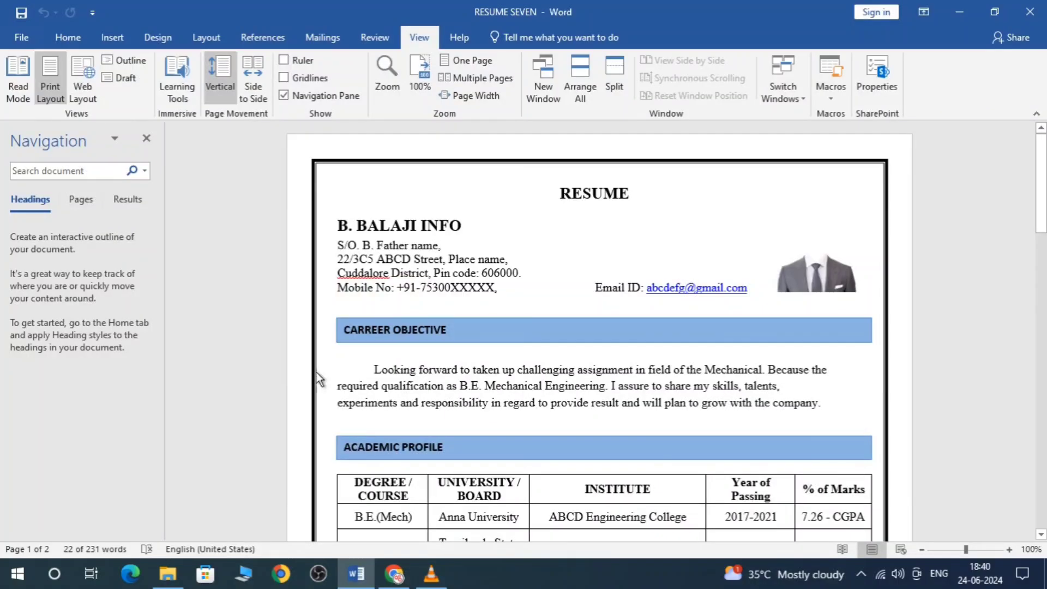
Browse the YouTube channel's playlists and reopen the Resume Tamil playlist.
click(393, 573)
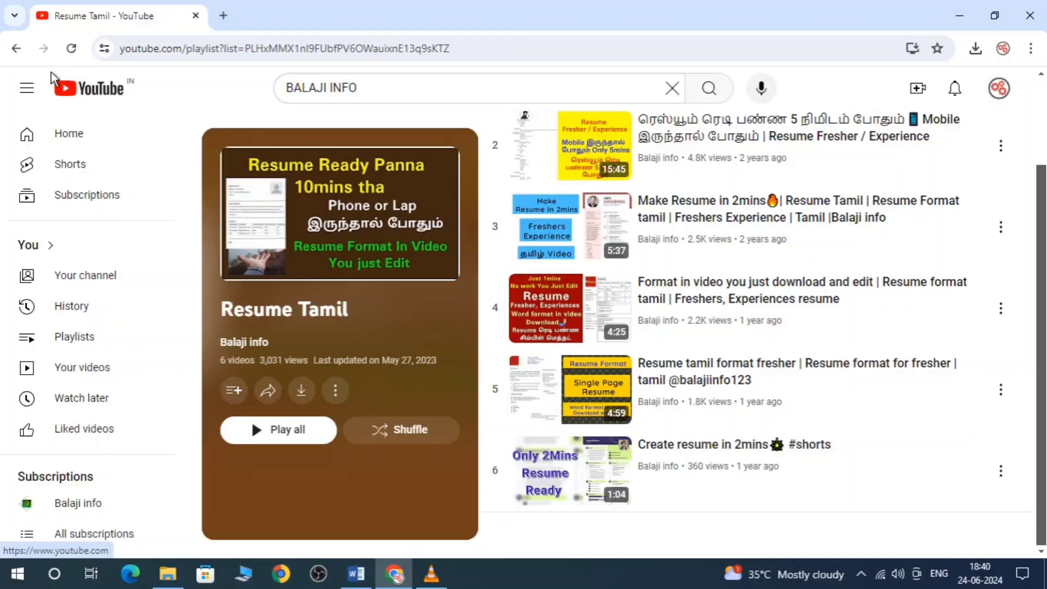
click(243, 342)
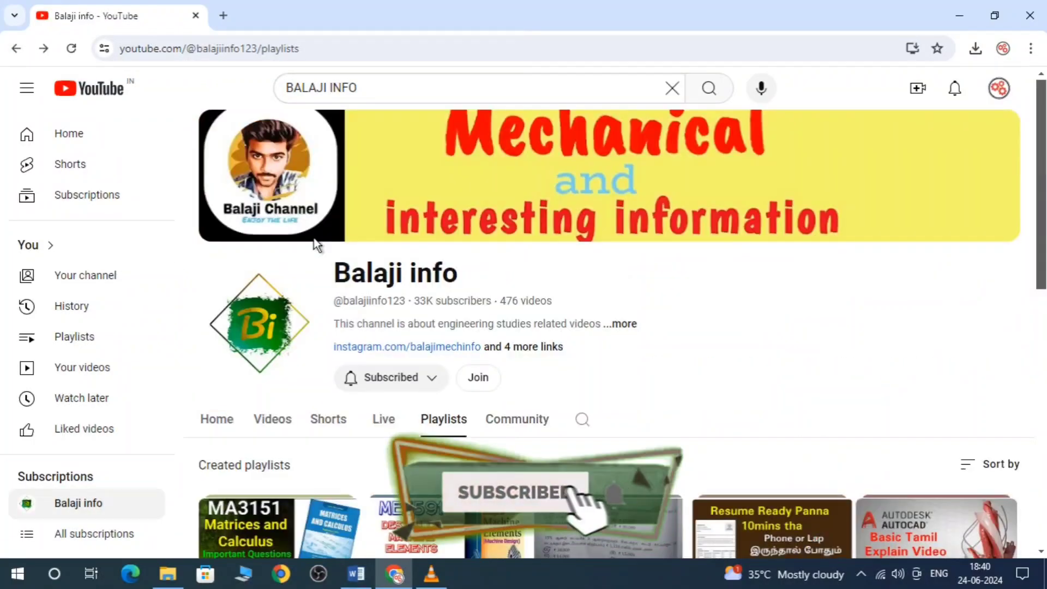
scroll(down, 3)
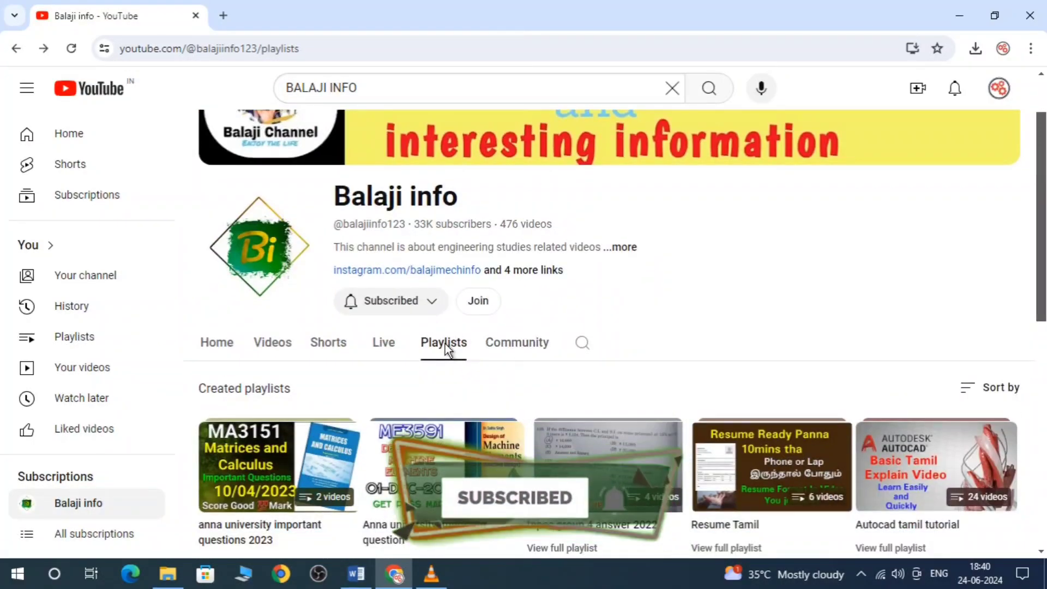
scroll(down, 3)
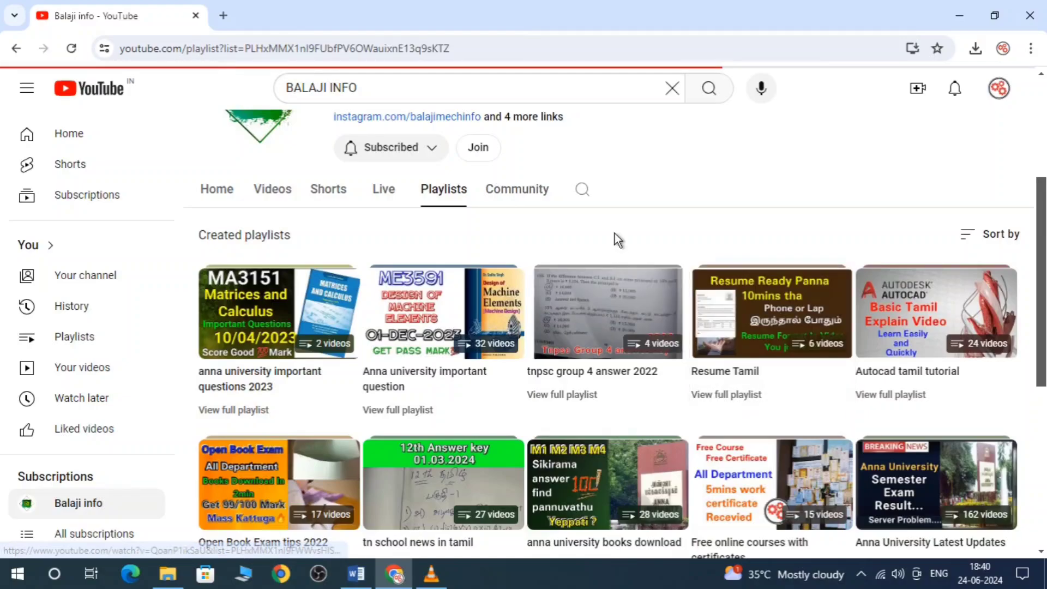
click(771, 312)
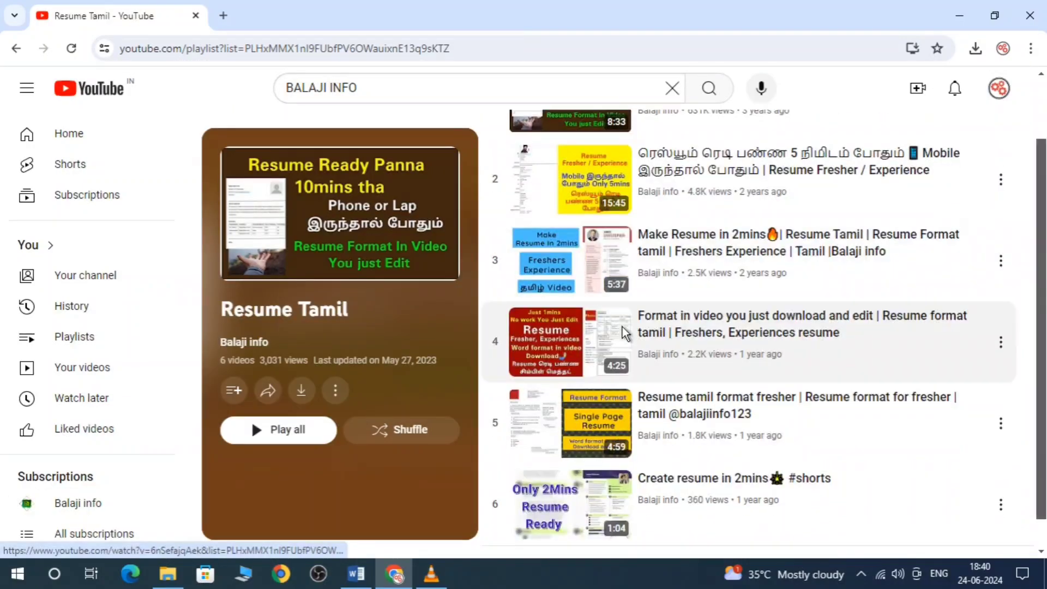
scroll(up, 3)
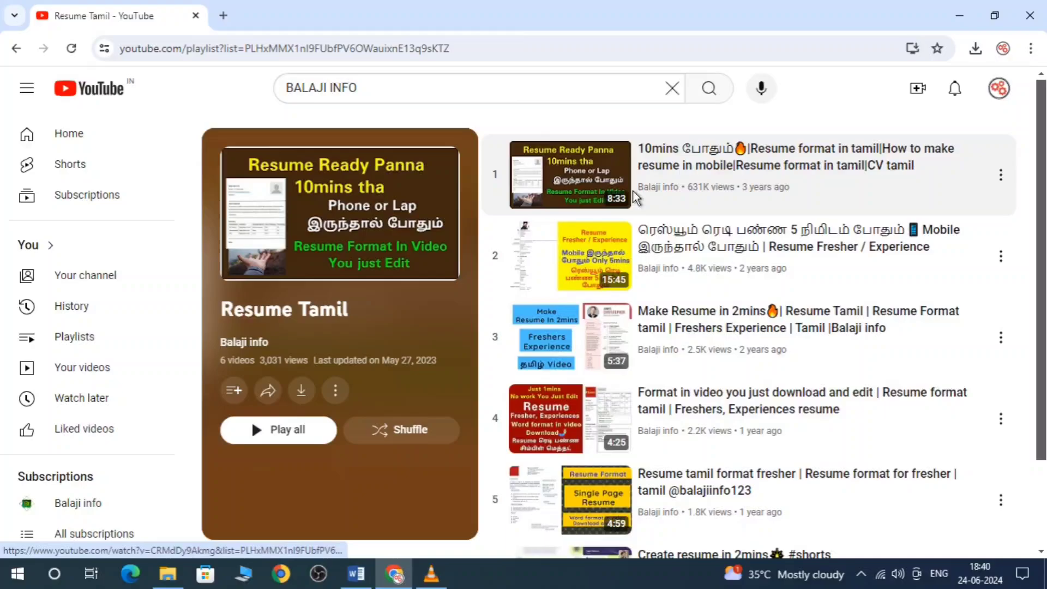
mouse_move(744, 184)
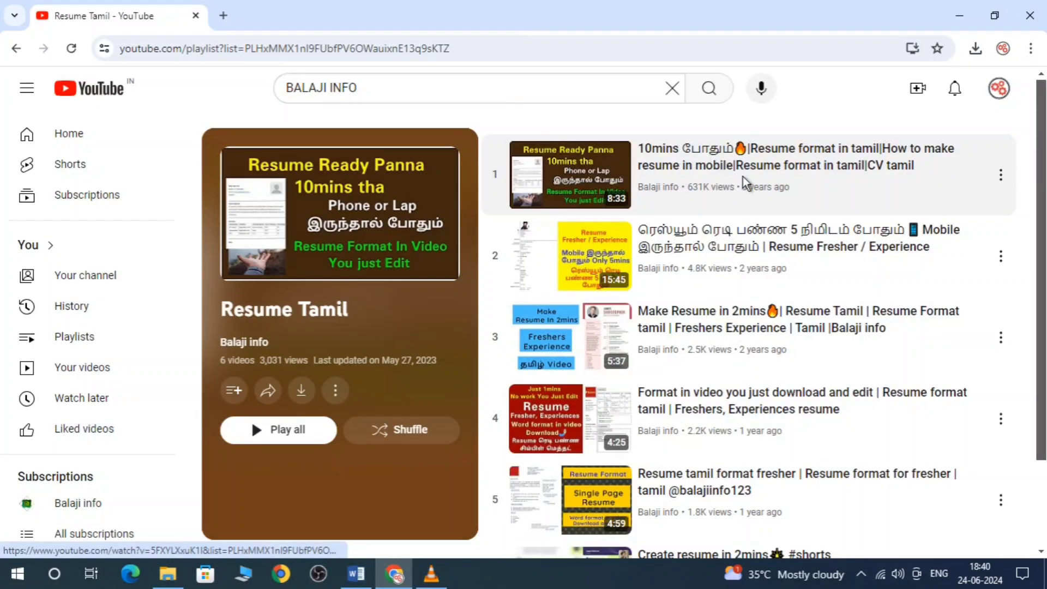
mouse_move(716, 205)
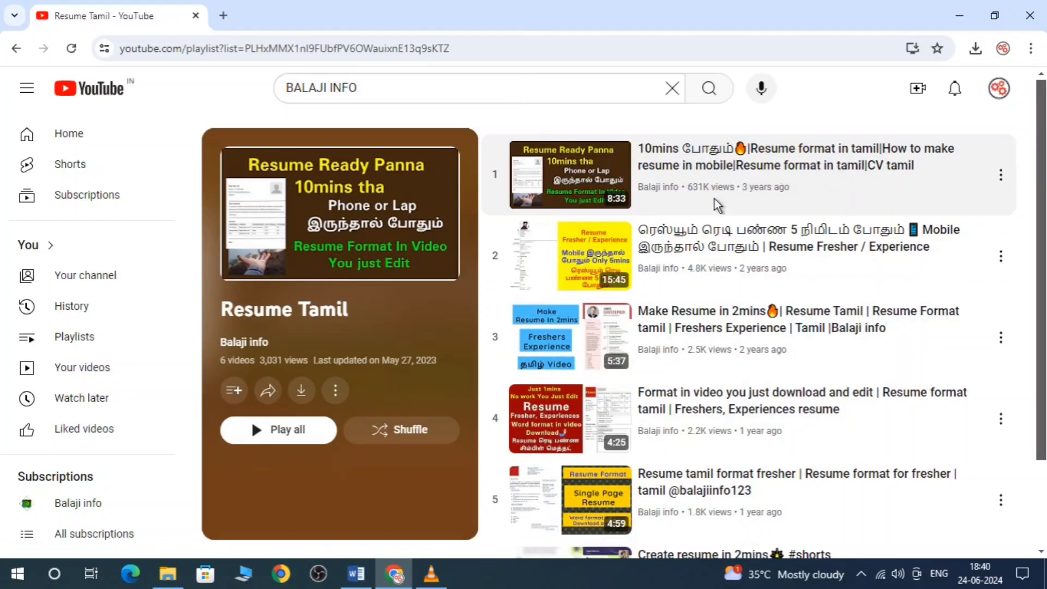
mouse_move(694, 194)
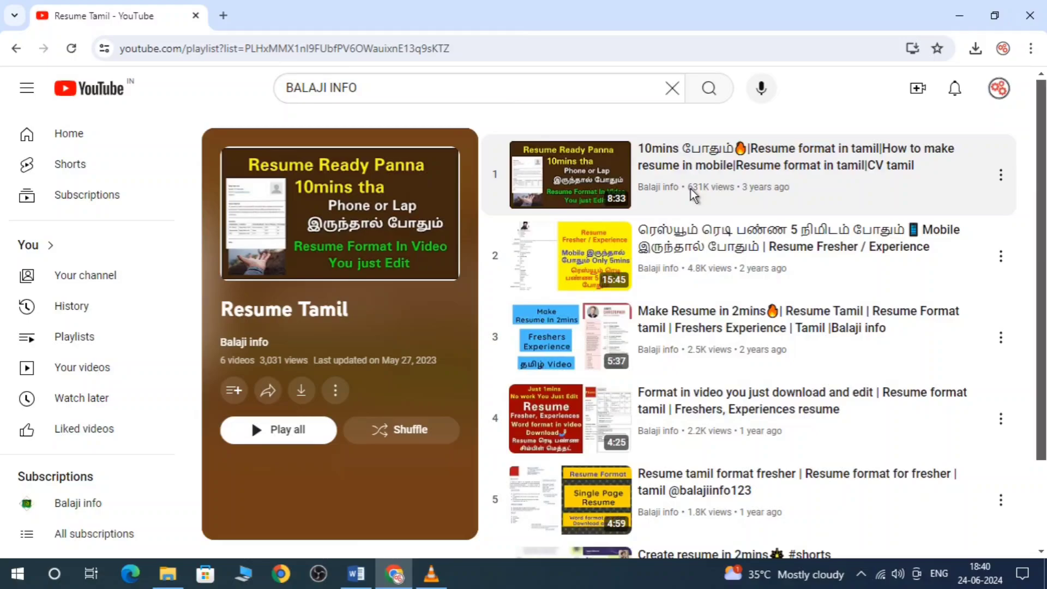
mouse_move(593, 175)
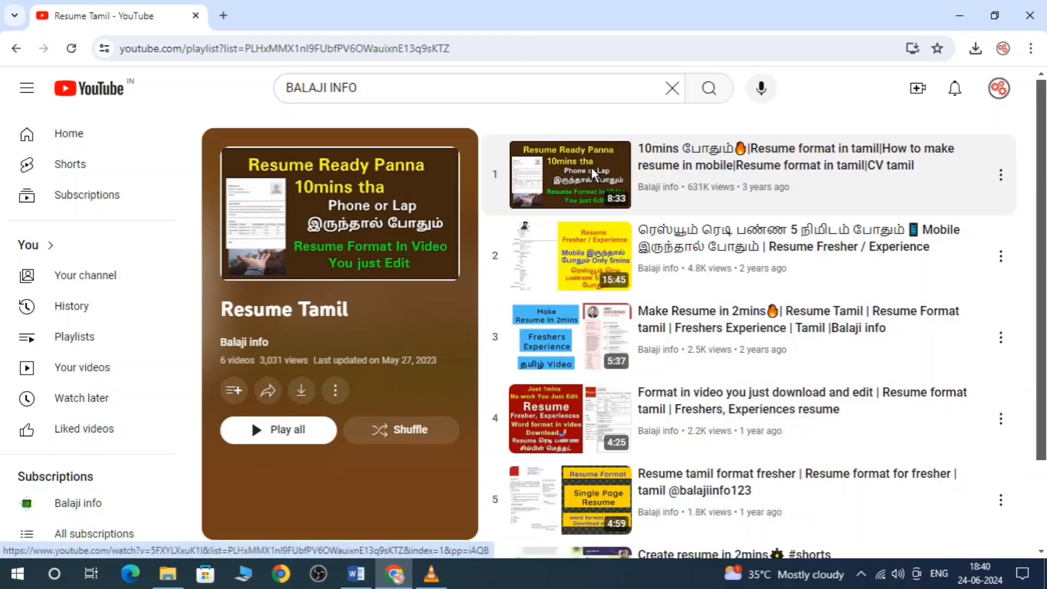
mouse_move(584, 175)
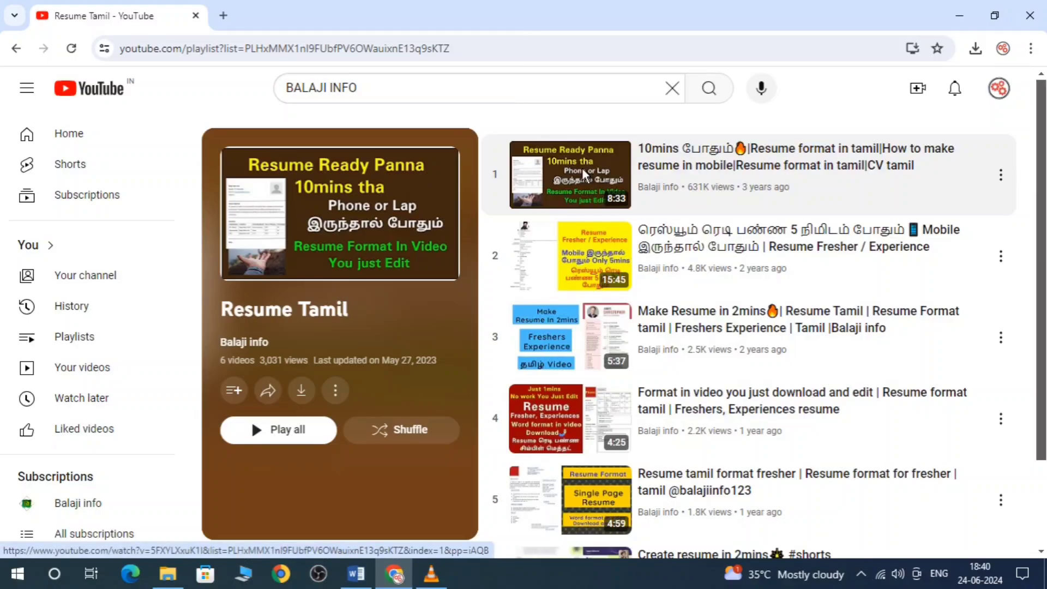
mouse_move(571, 220)
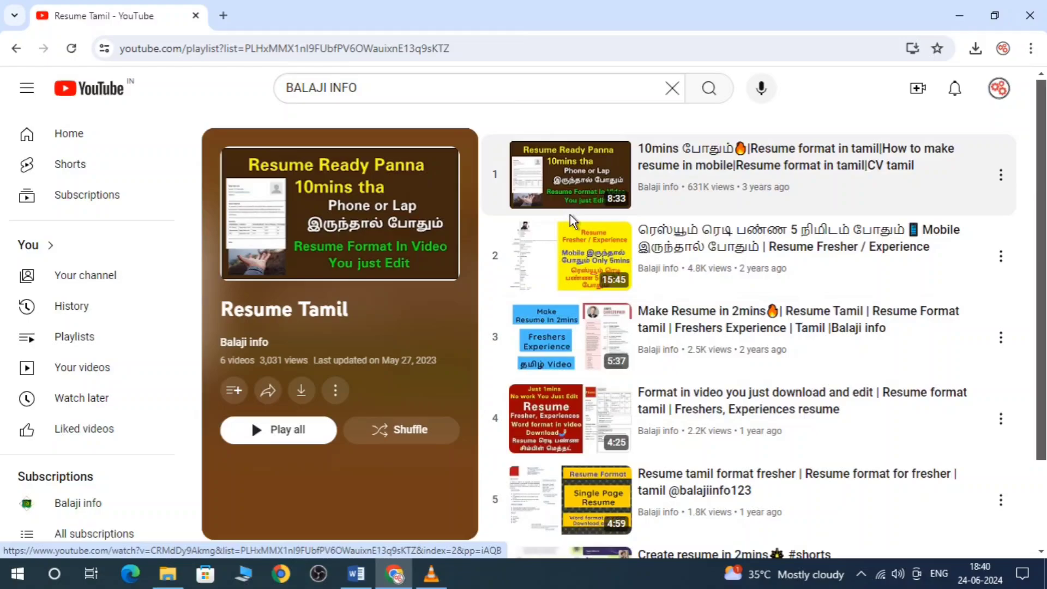
mouse_move(615, 355)
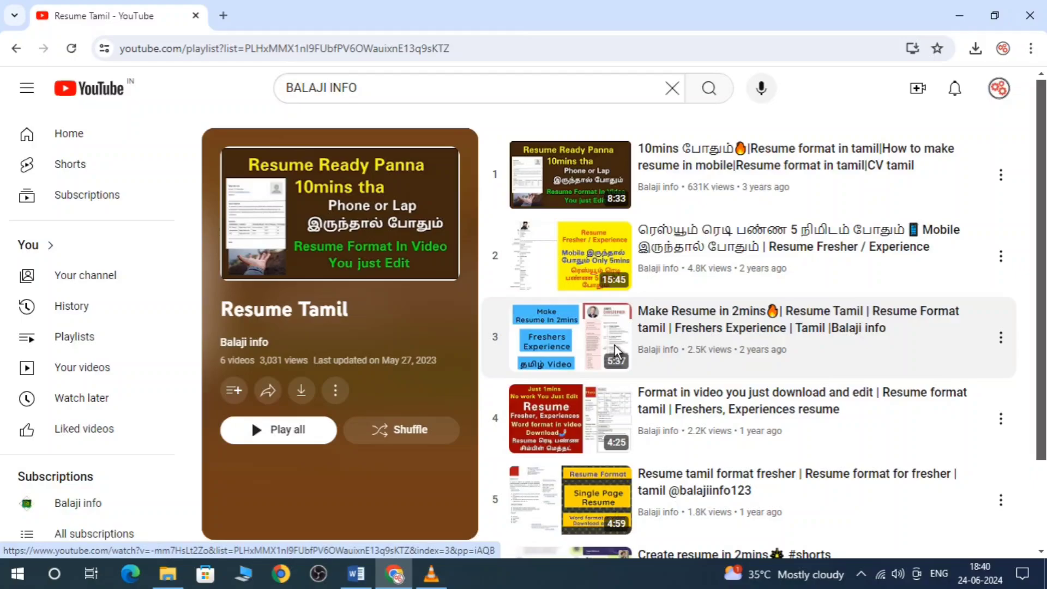
mouse_move(608, 327)
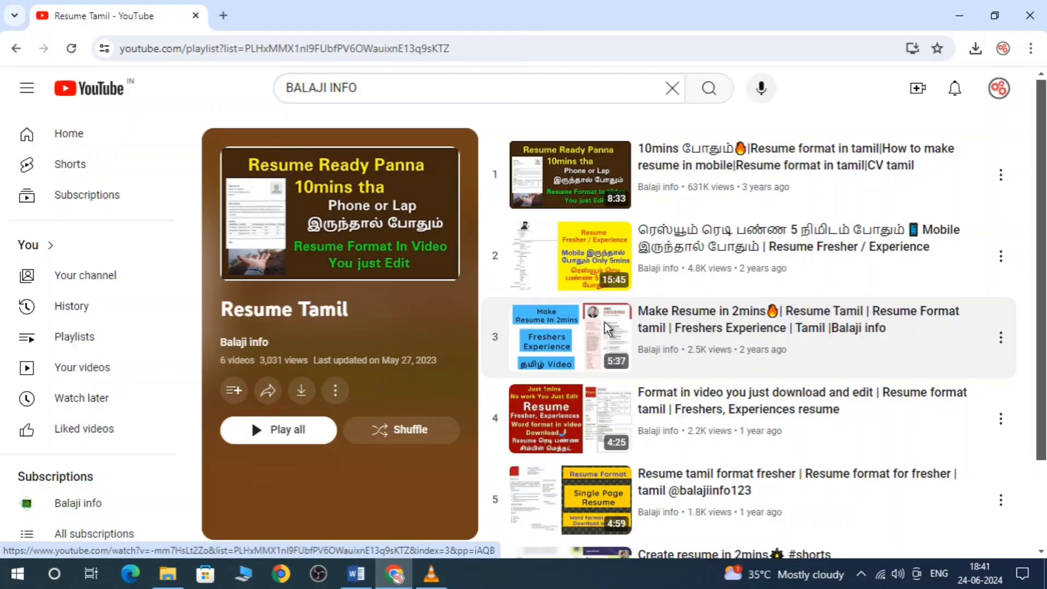
mouse_move(614, 511)
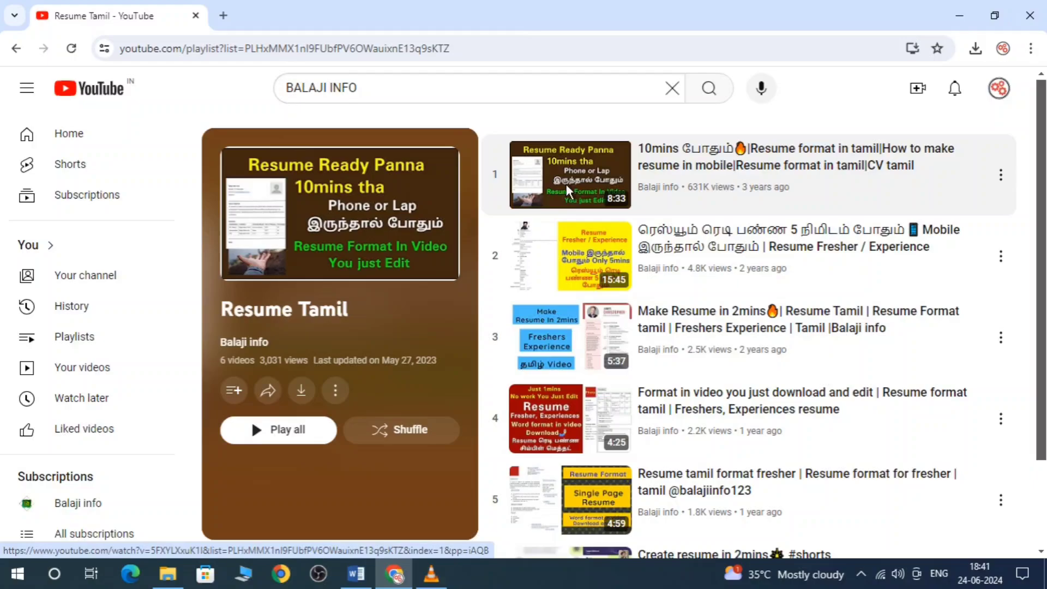
mouse_move(384, 231)
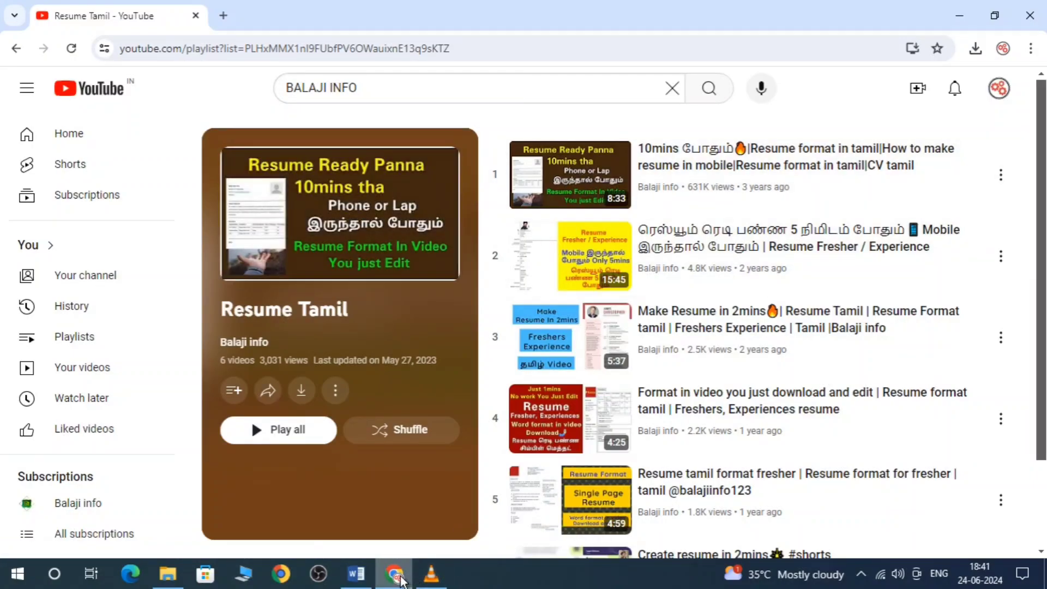
Bring up the RESUME SEVEN document in Word and select the placeholder profile photo without editing it.
click(355, 573)
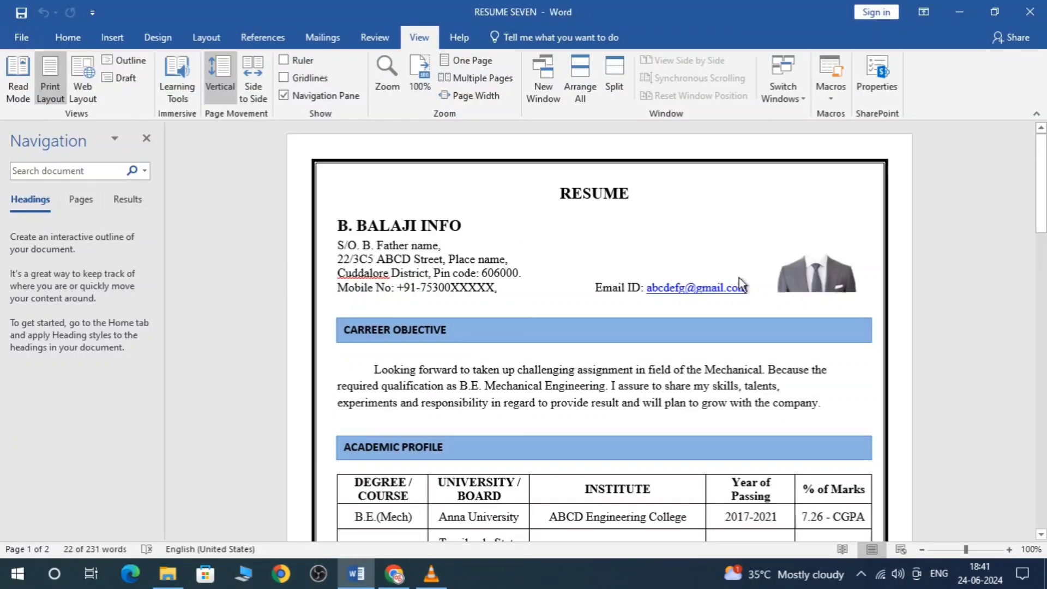
mouse_move(692, 287)
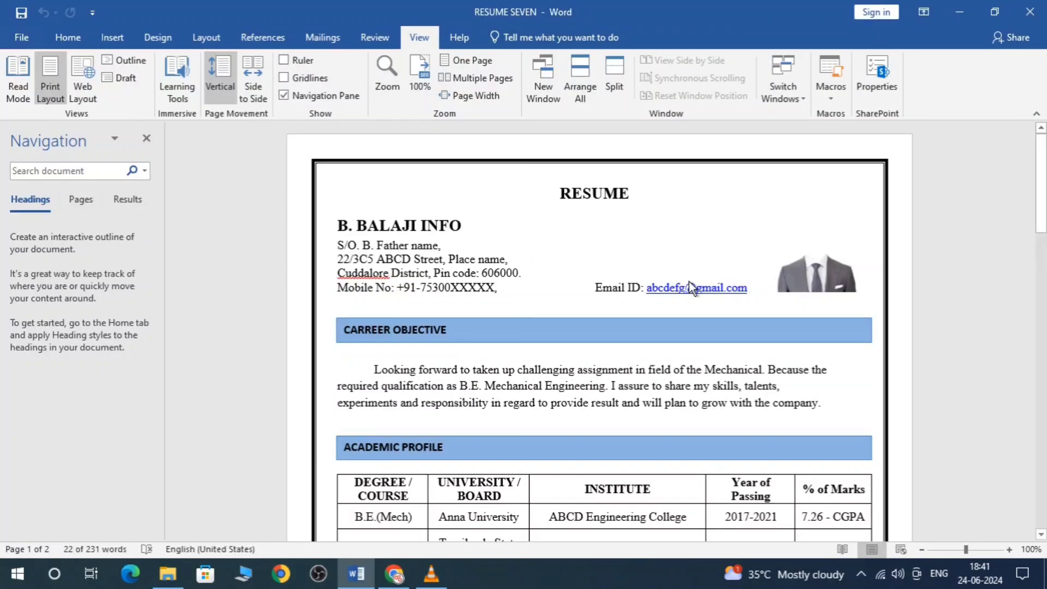
mouse_move(833, 279)
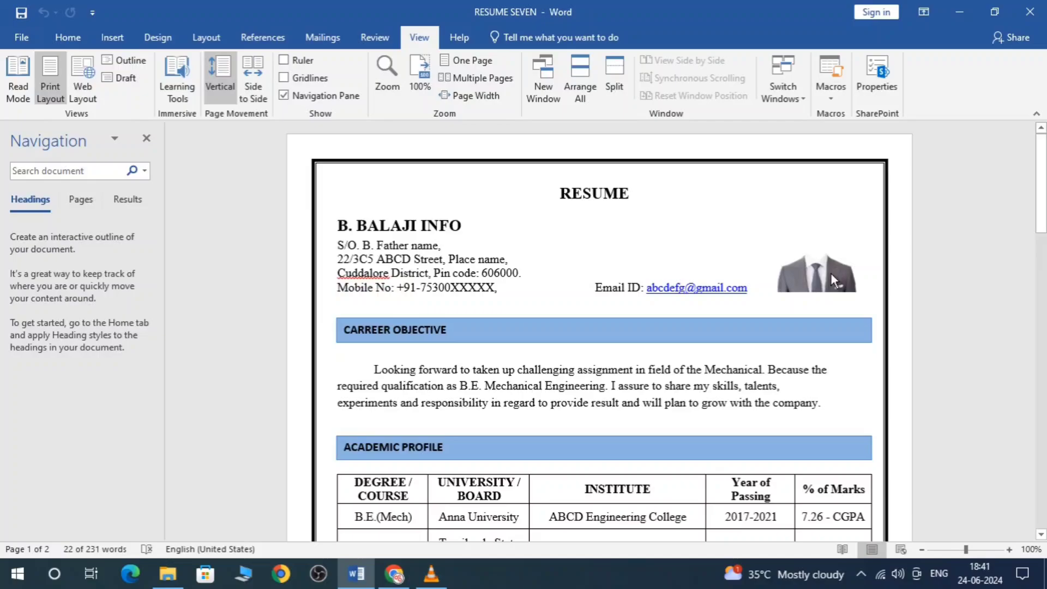
mouse_move(565, 201)
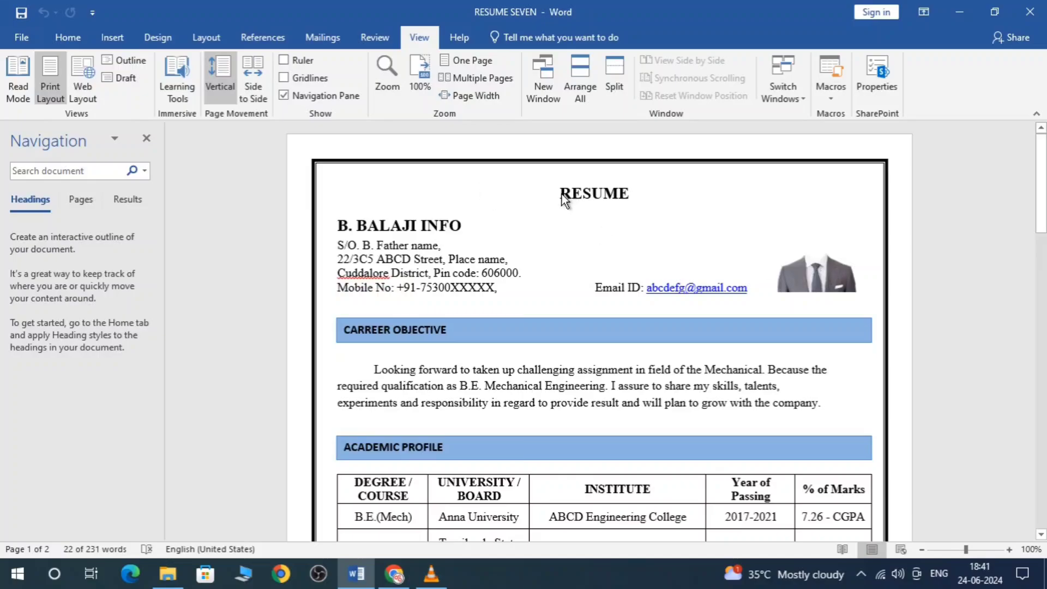
click(815, 270)
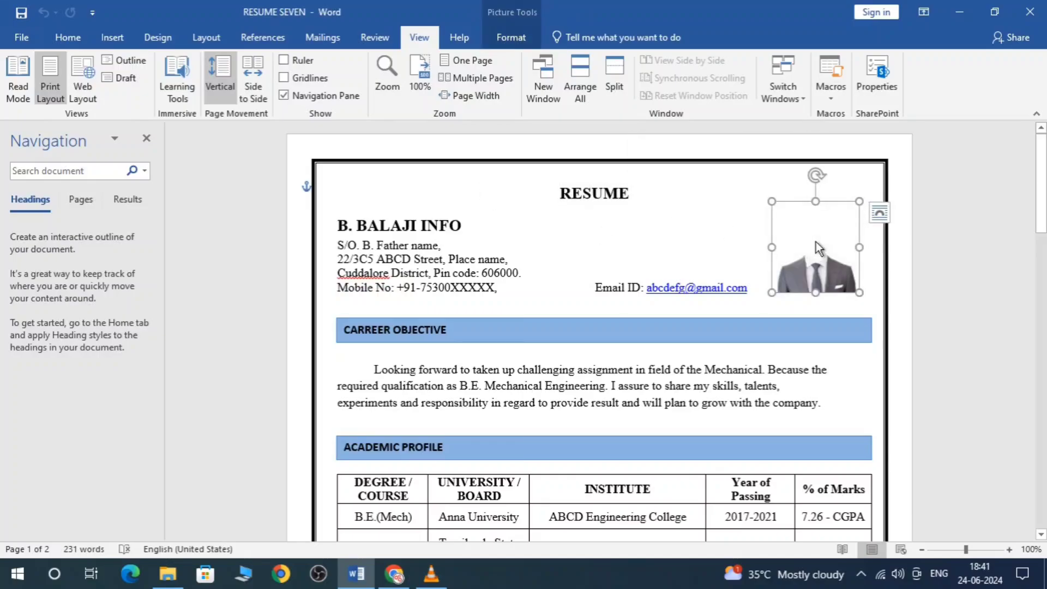
right_click(814, 247)
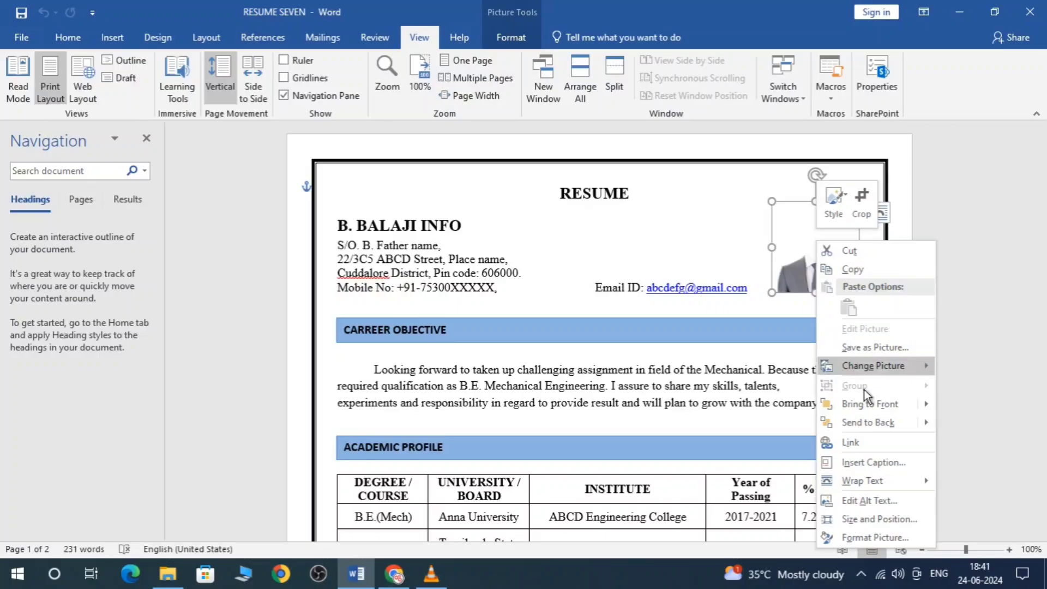
click(872, 365)
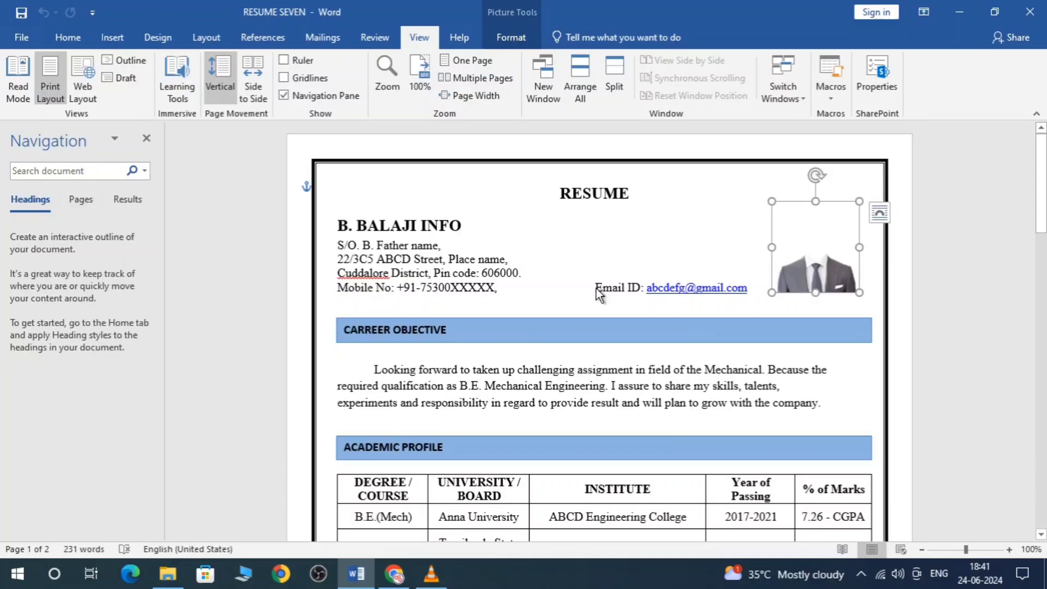
click(444, 254)
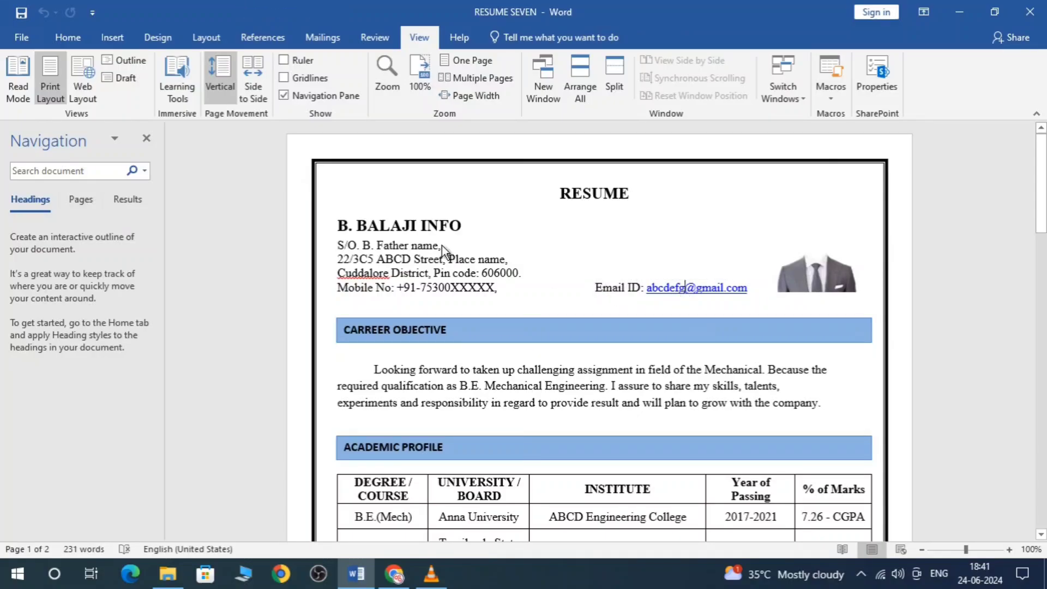
double_click(407, 225)
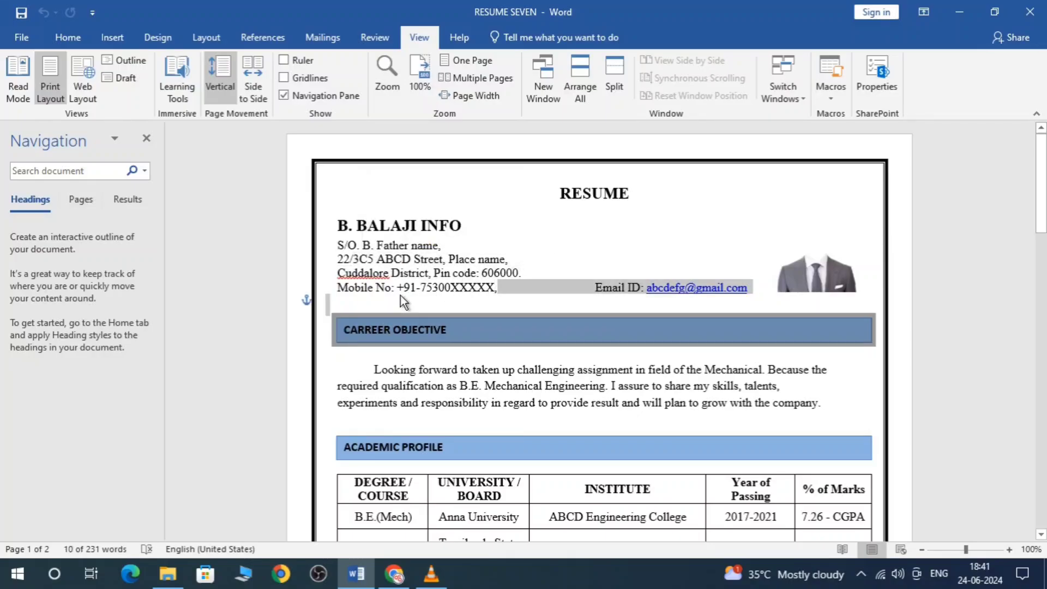
scroll(down, 3)
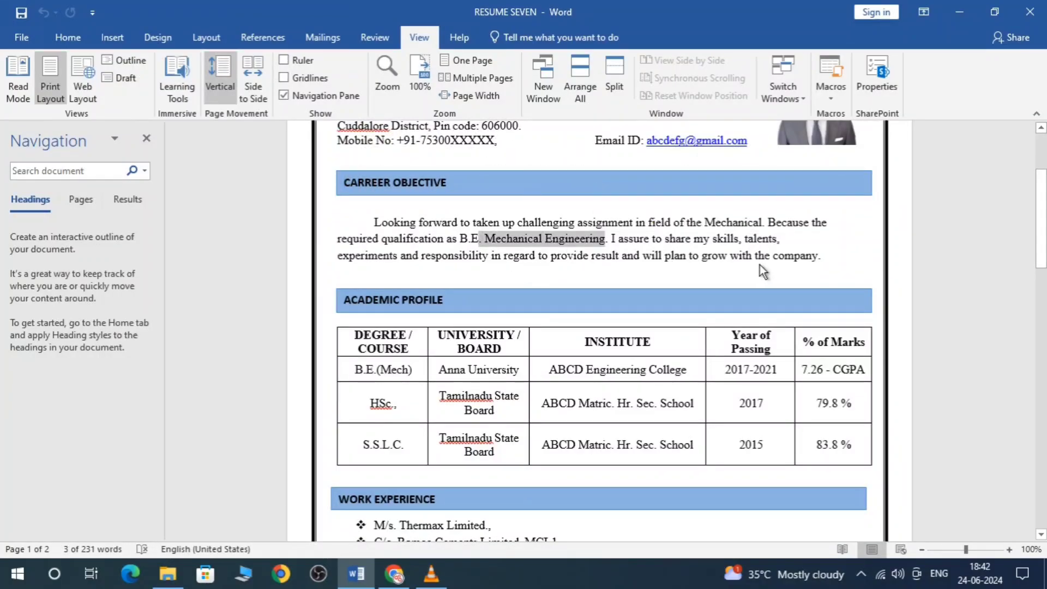
click(839, 262)
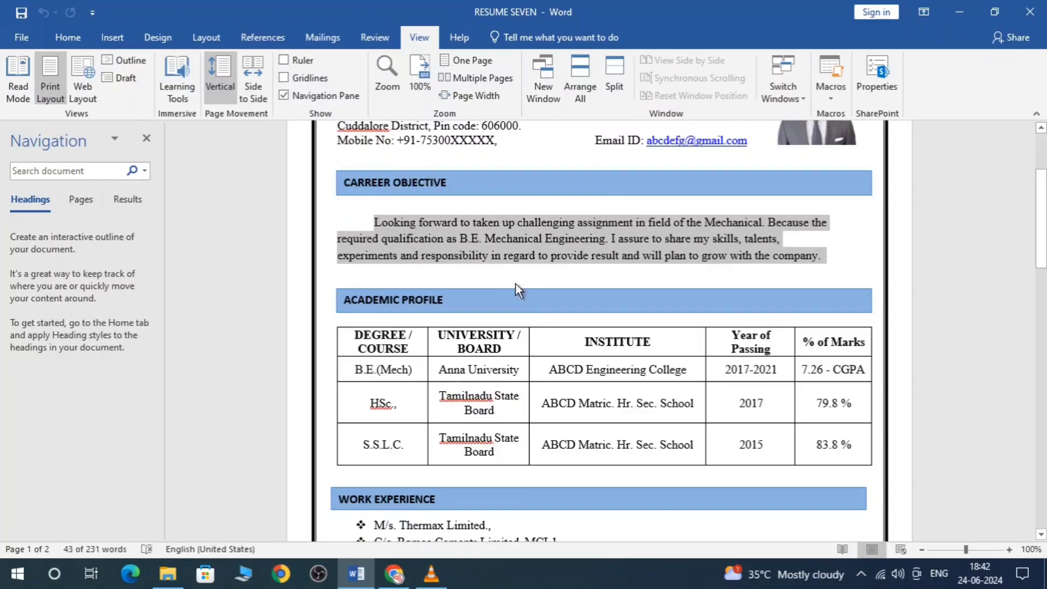
click(795, 255)
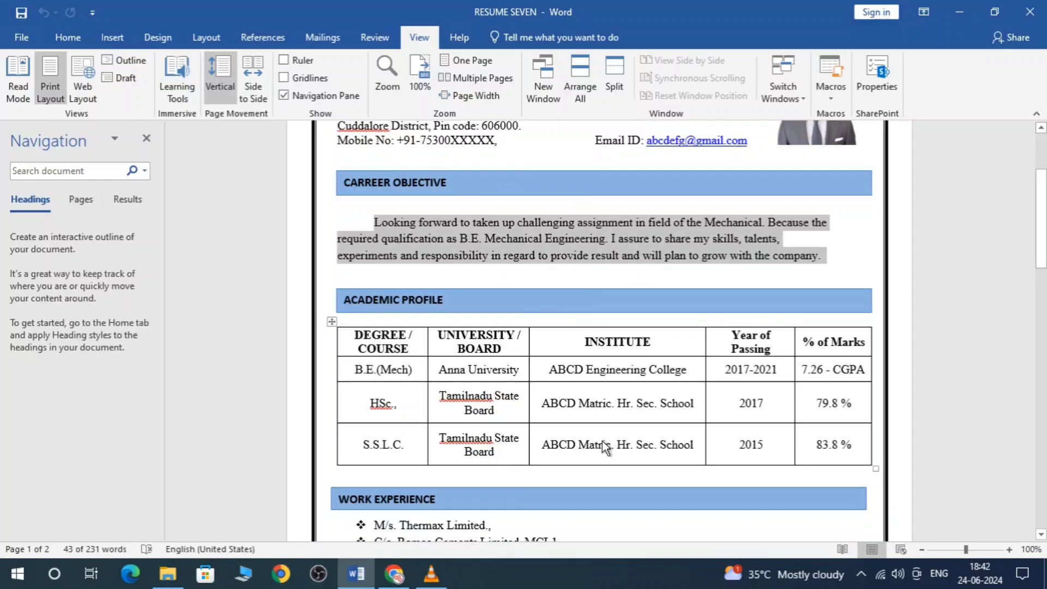
mouse_move(682, 336)
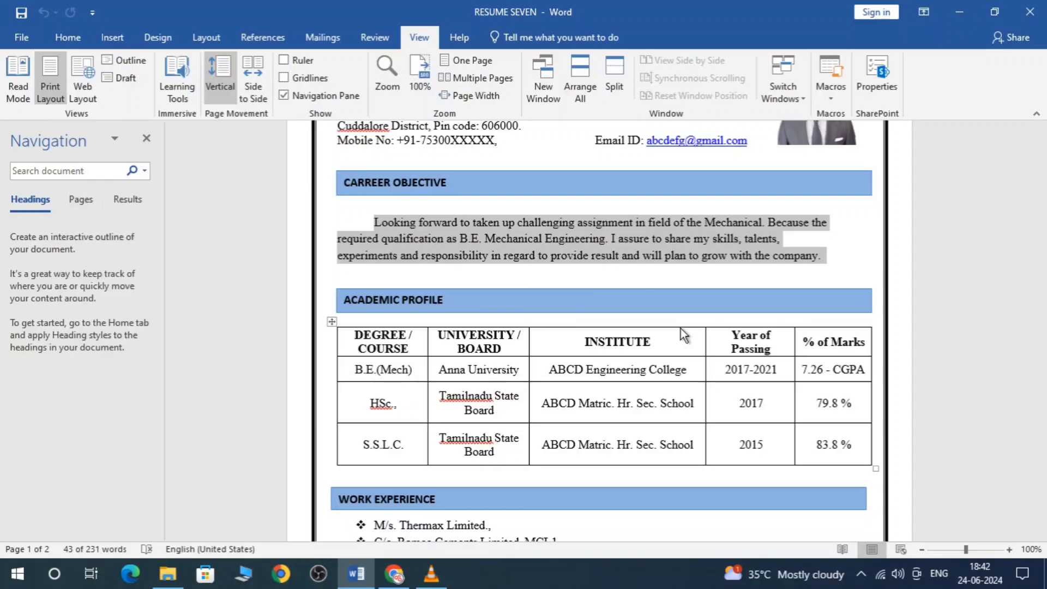
scroll(down, 3)
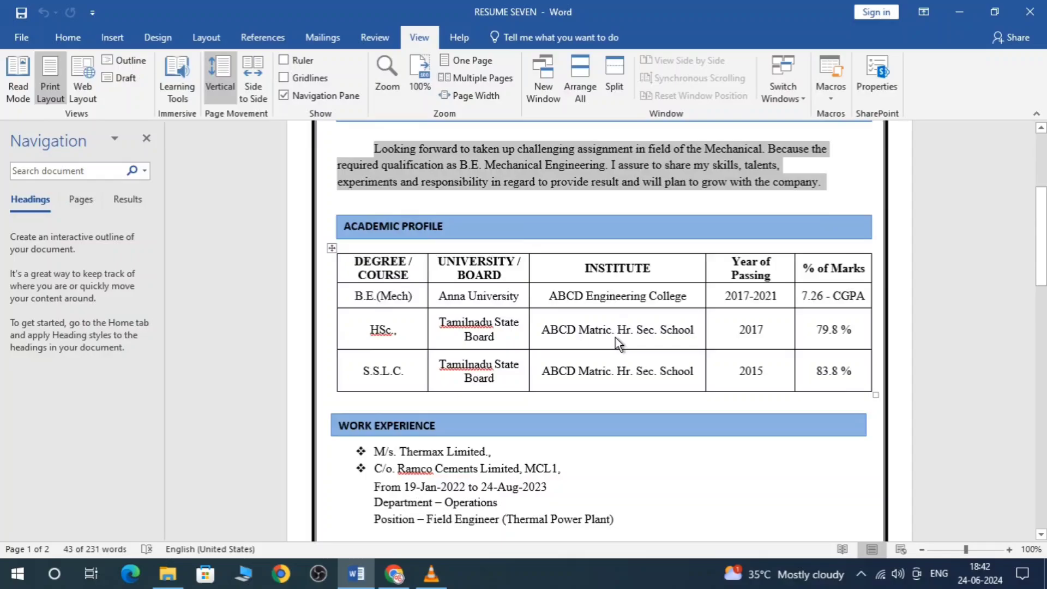
mouse_move(359, 271)
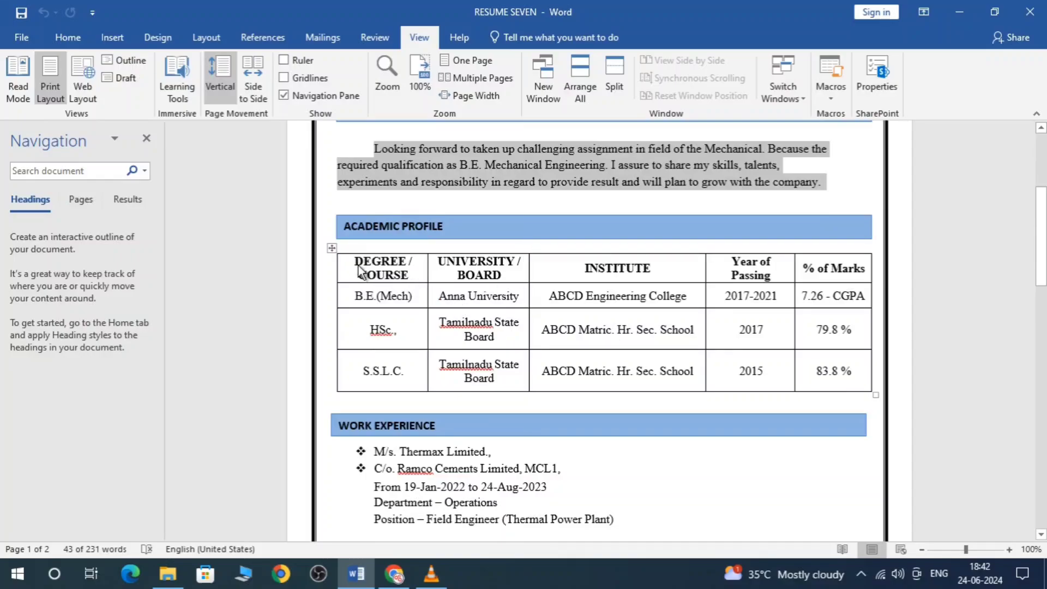
click(383, 296)
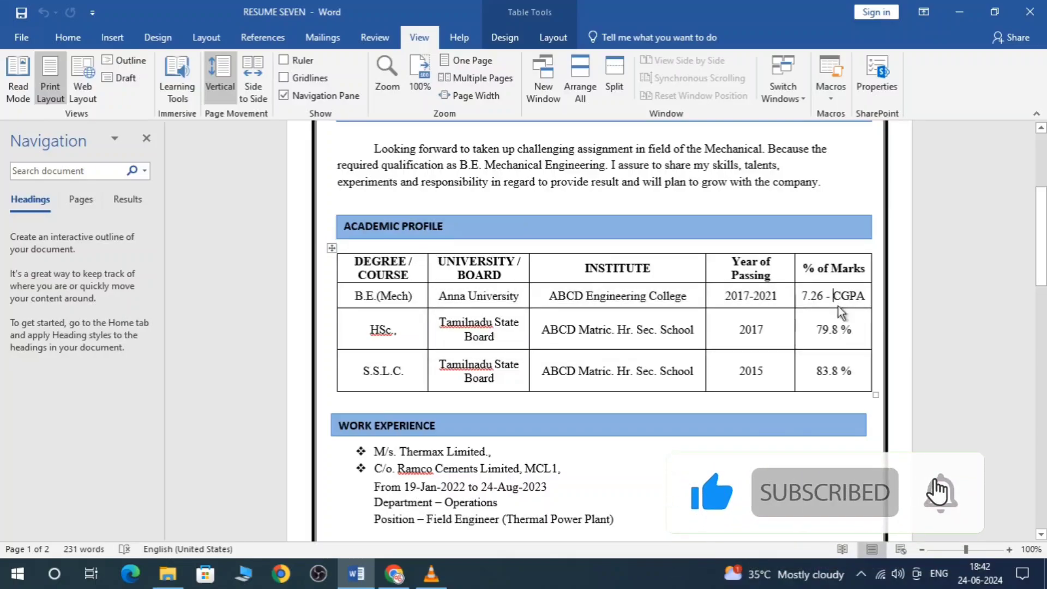
scroll(down, 3)
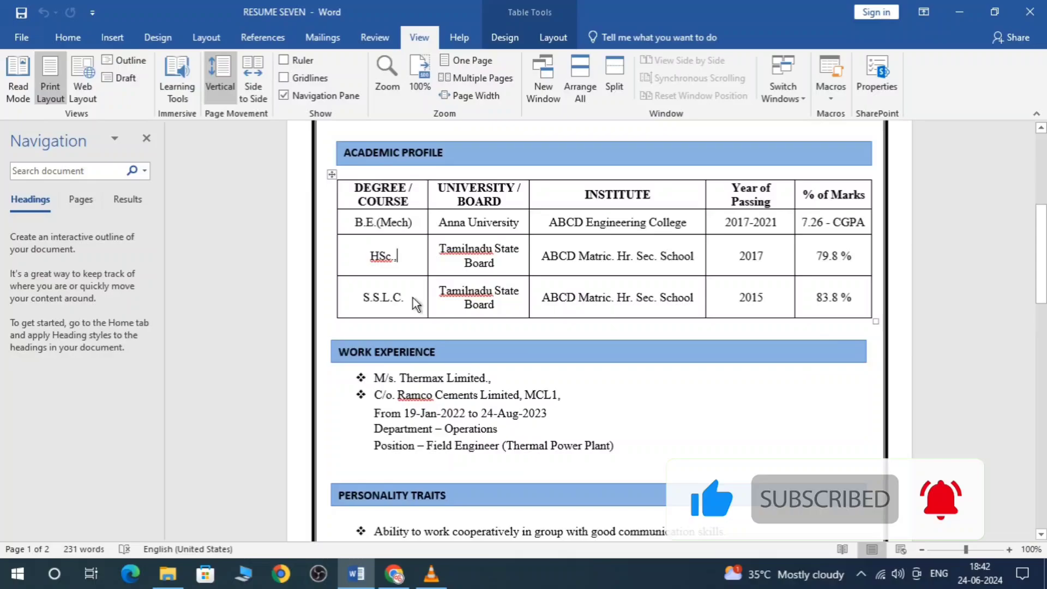
scroll(down, 3)
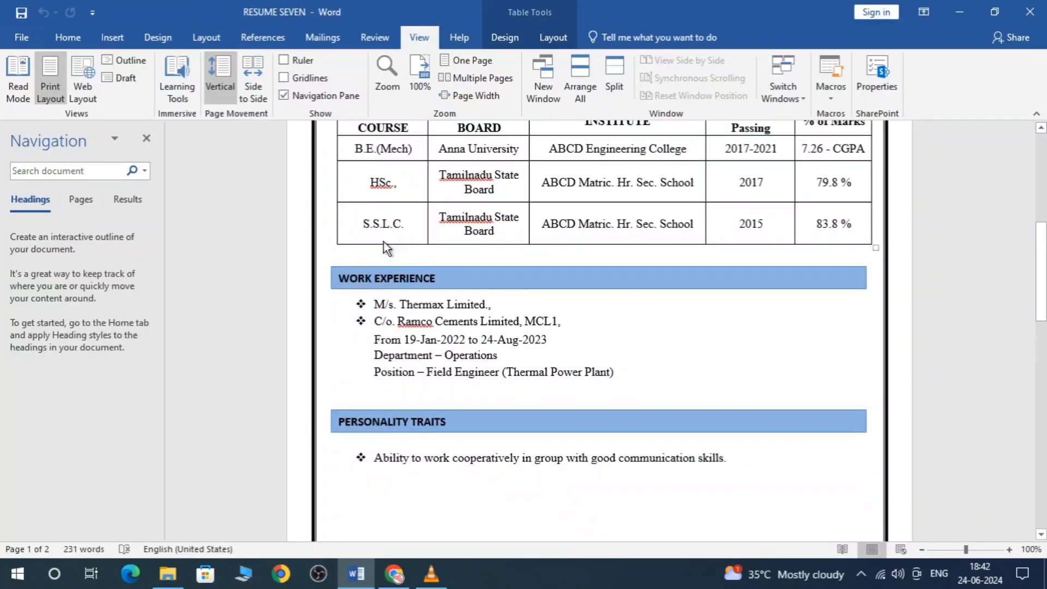
click(403, 224)
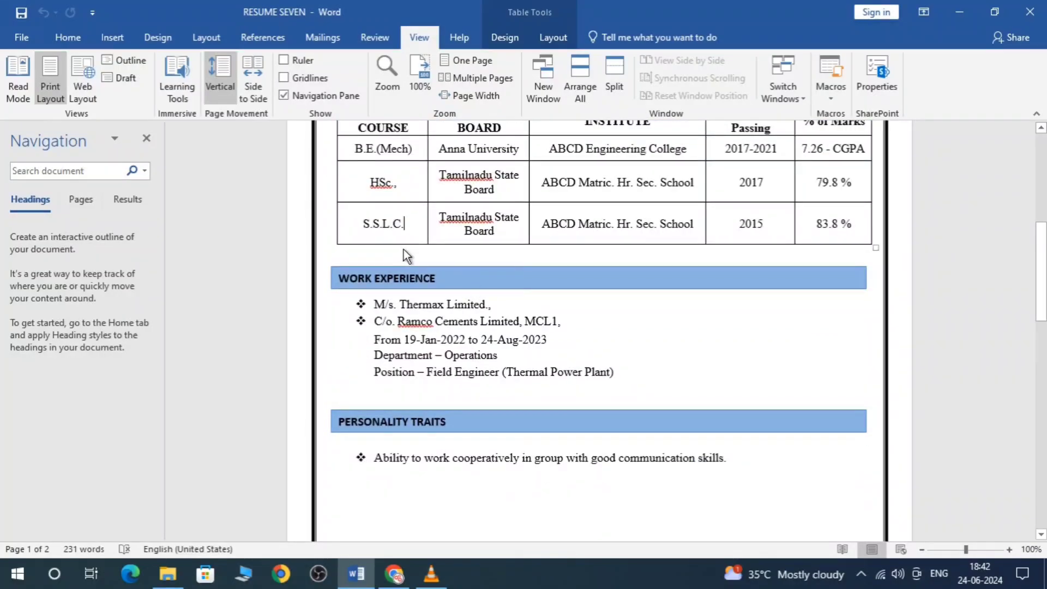
click(386, 278)
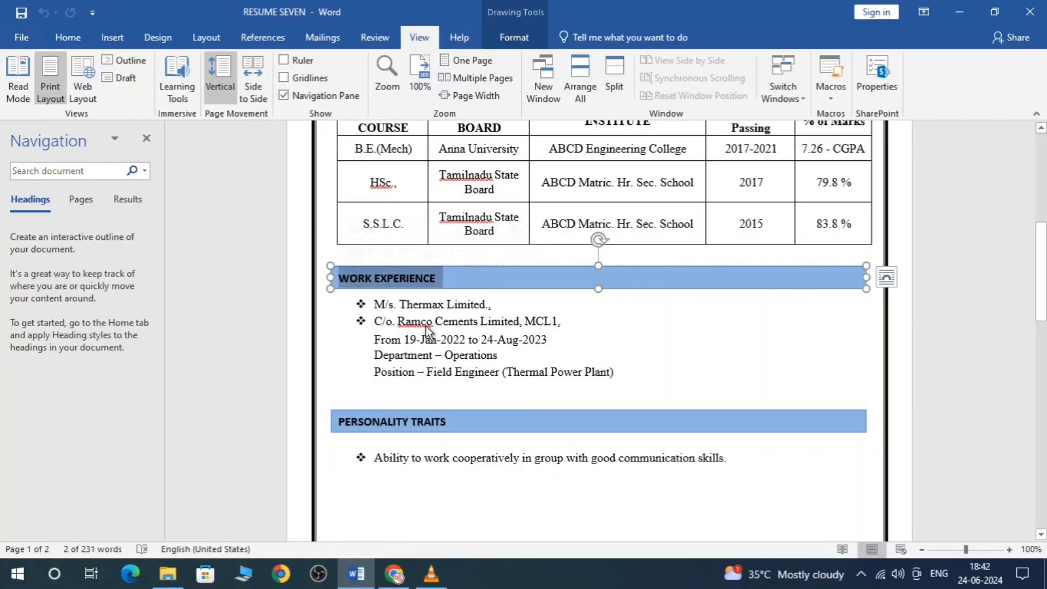
mouse_move(617, 377)
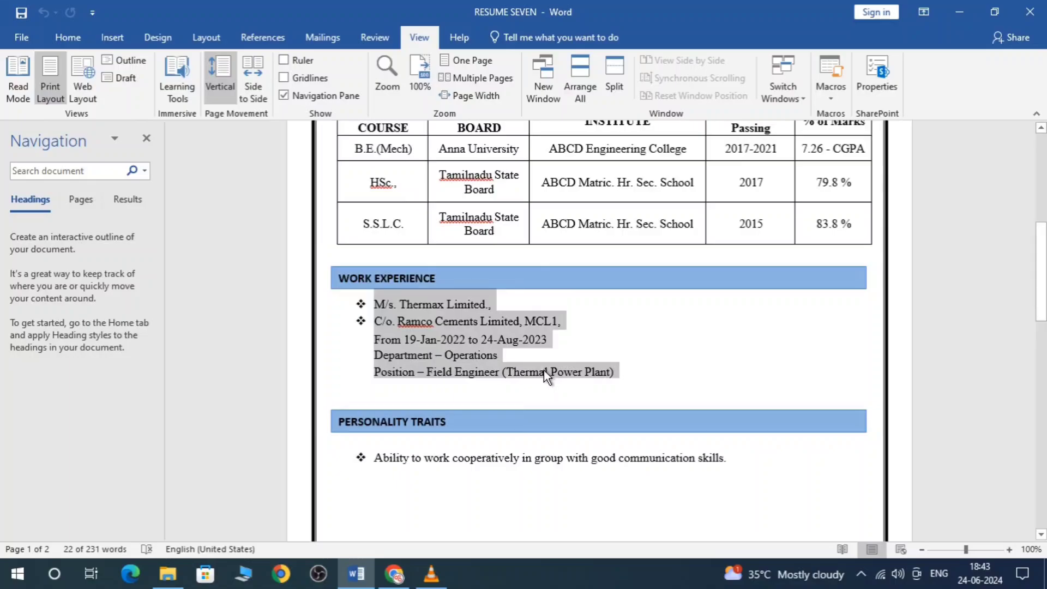
scroll(down, 3)
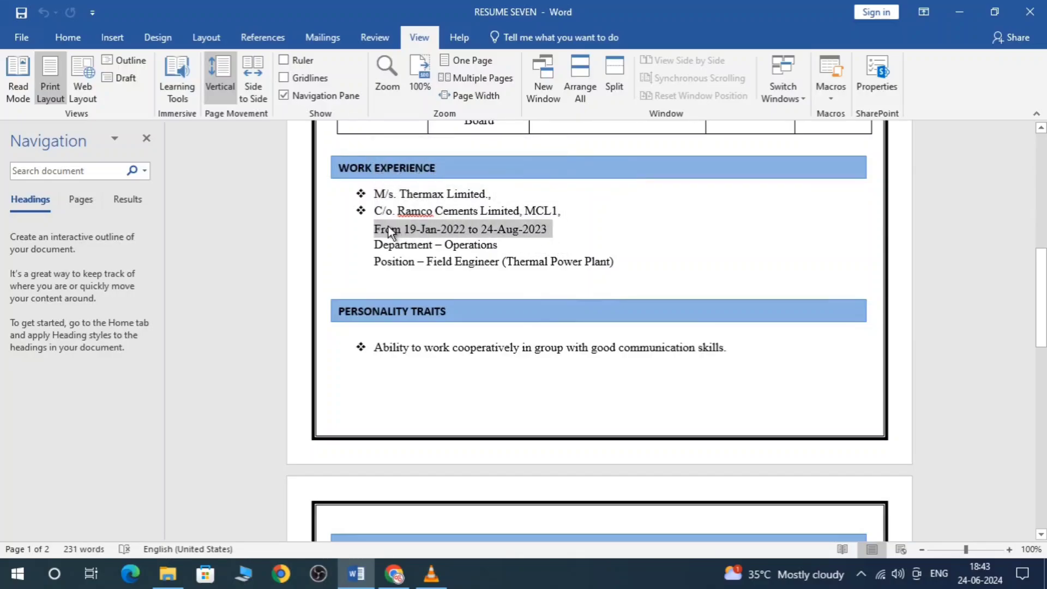
click(546, 229)
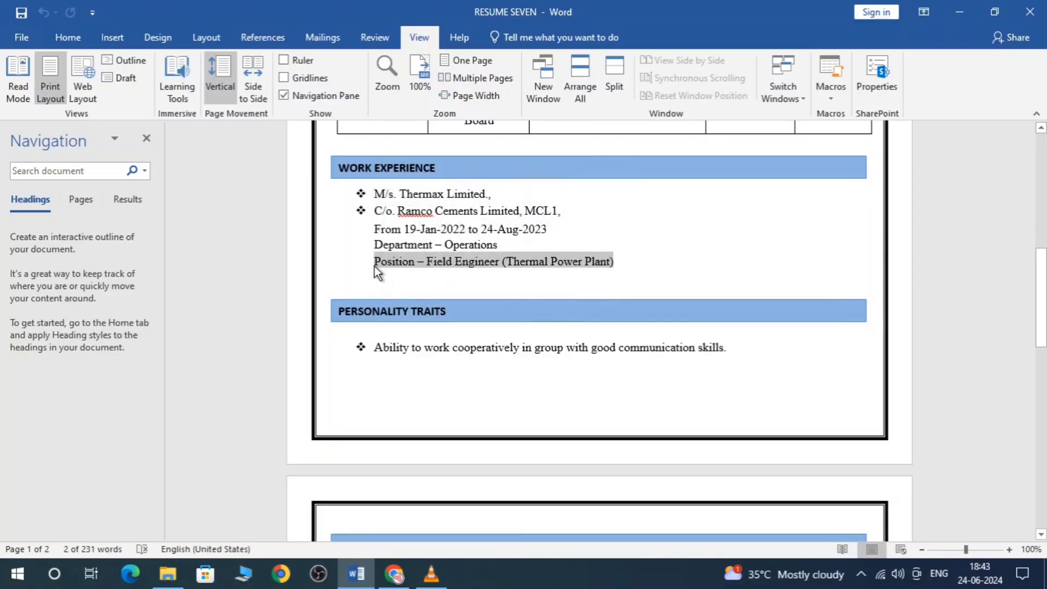
scroll(down, 3)
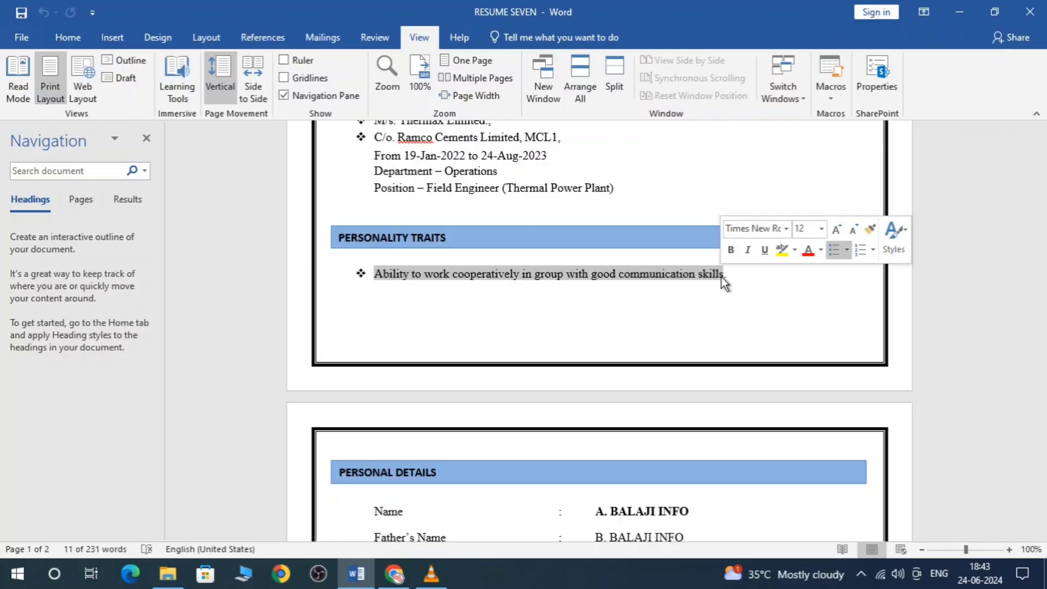
click(731, 274)
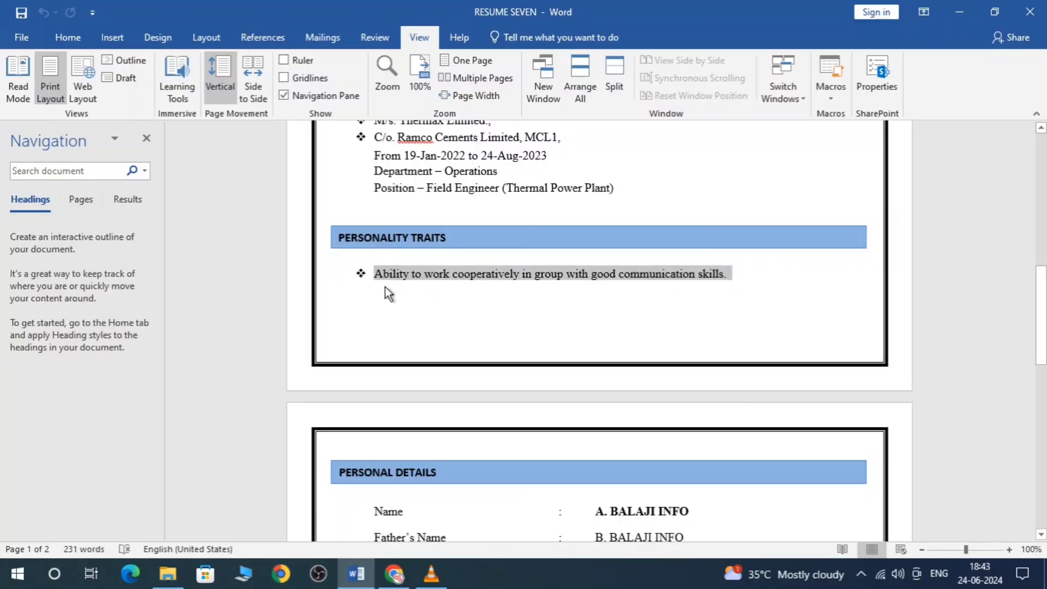
click(727, 274)
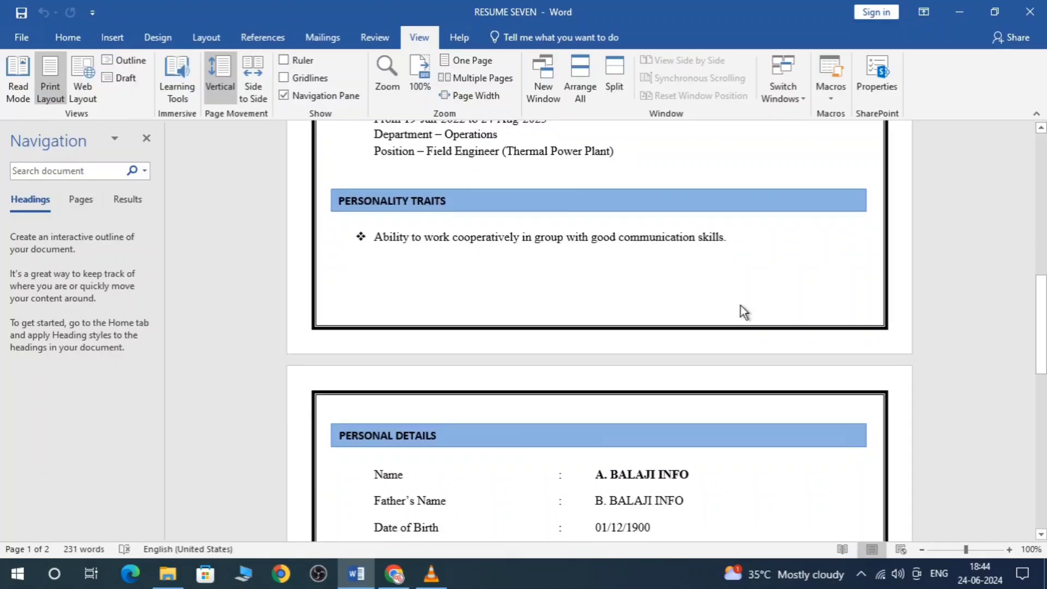
scroll(down, 3)
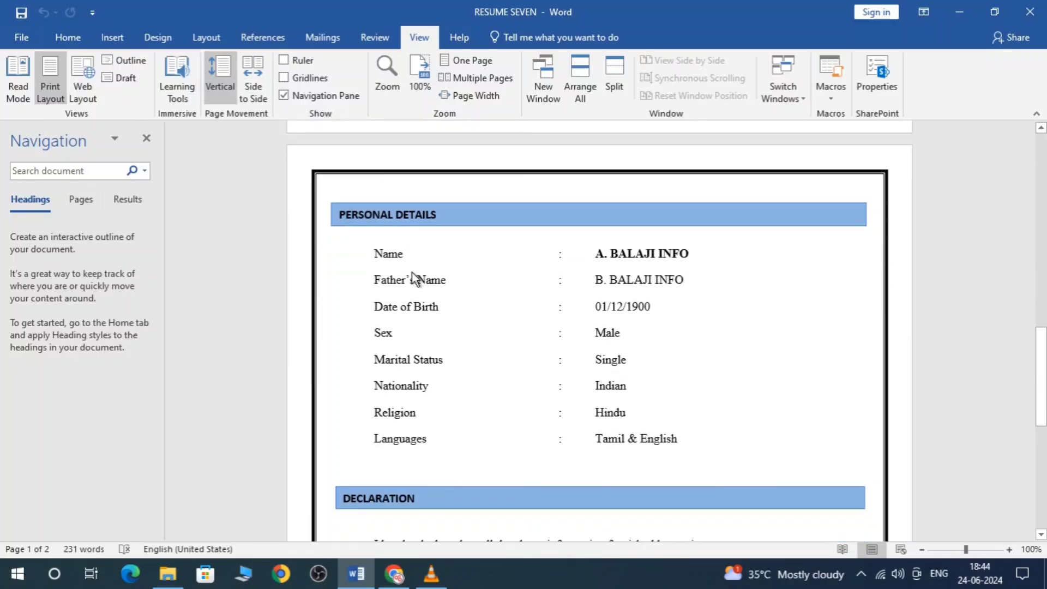
double_click(645, 279)
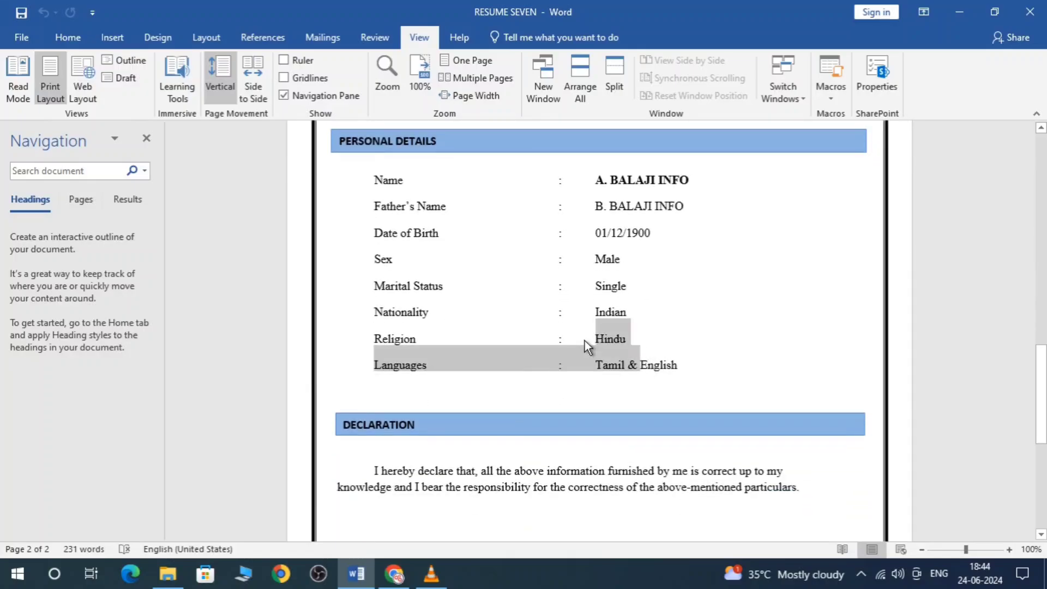
click(626, 338)
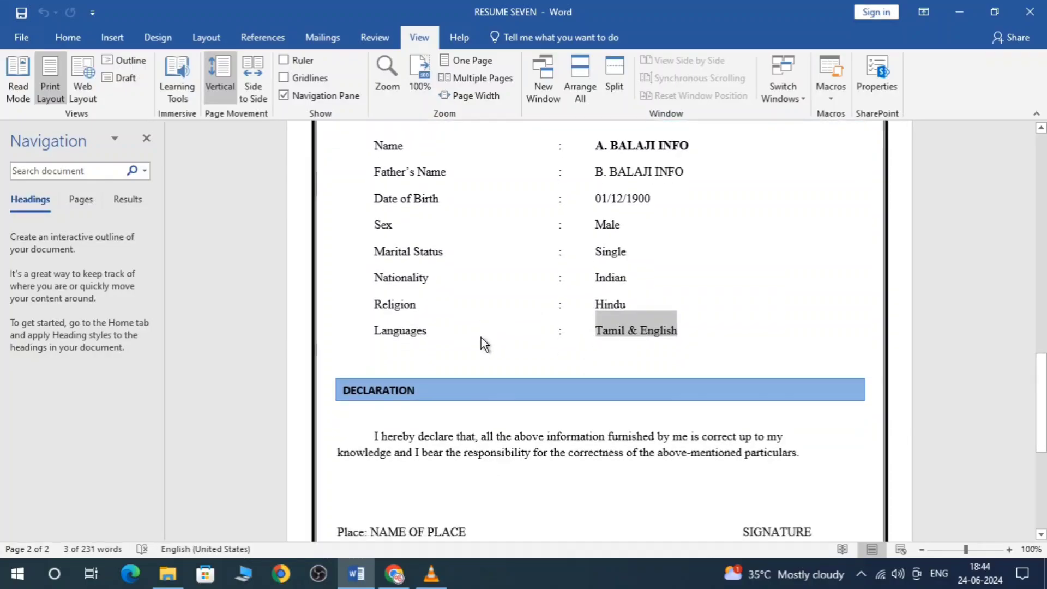
scroll(down, 3)
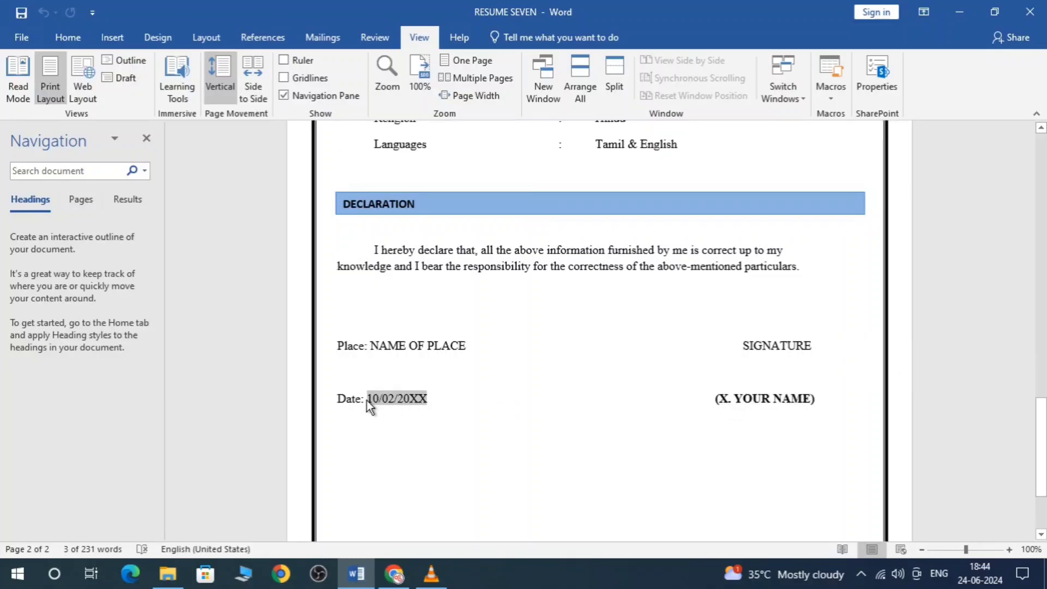
double_click(396, 399)
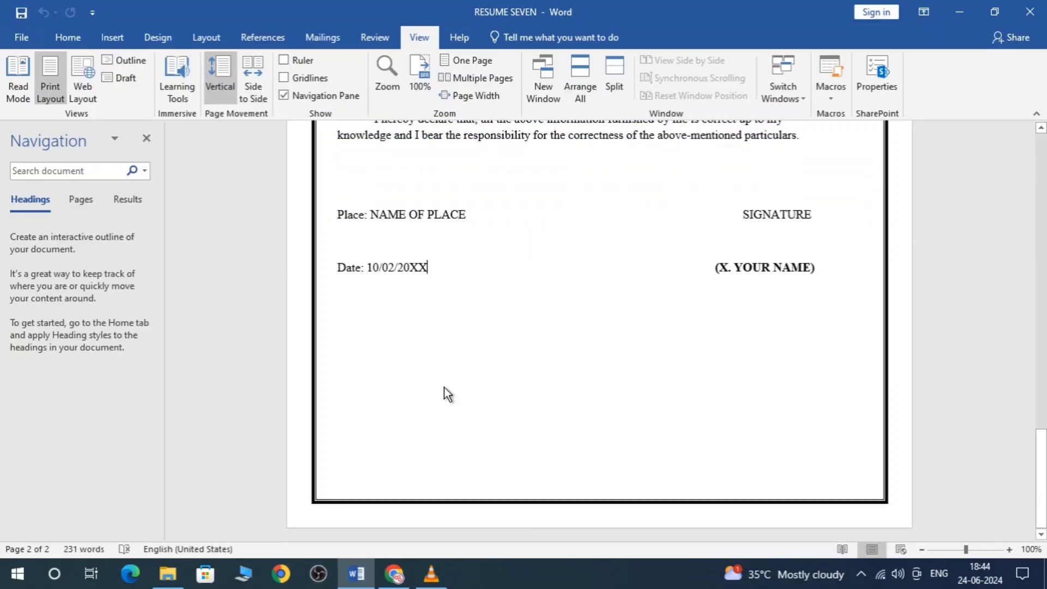
scroll(up, 3)
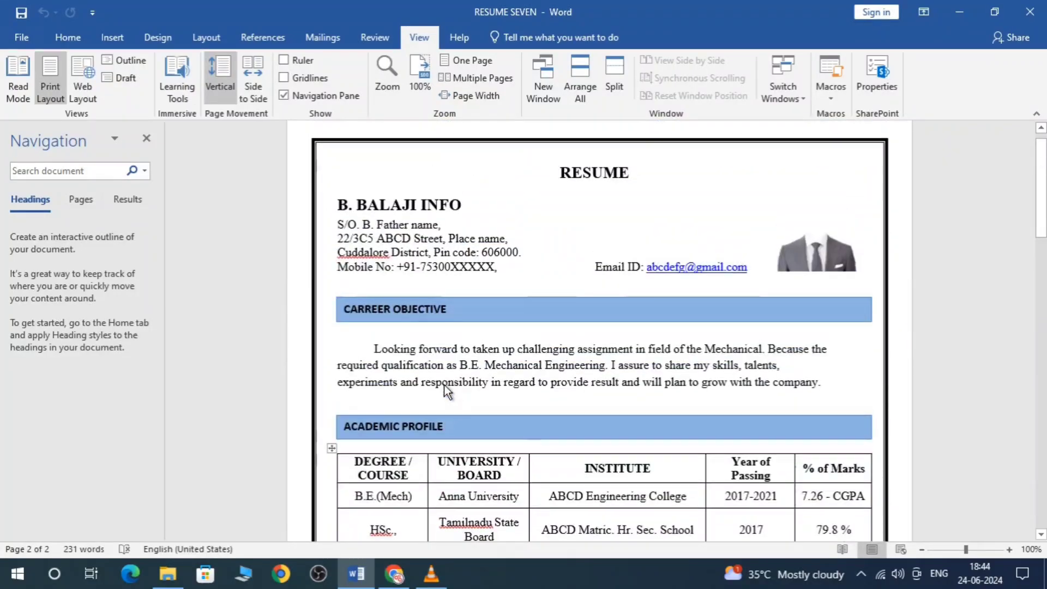
scroll(down, 3)
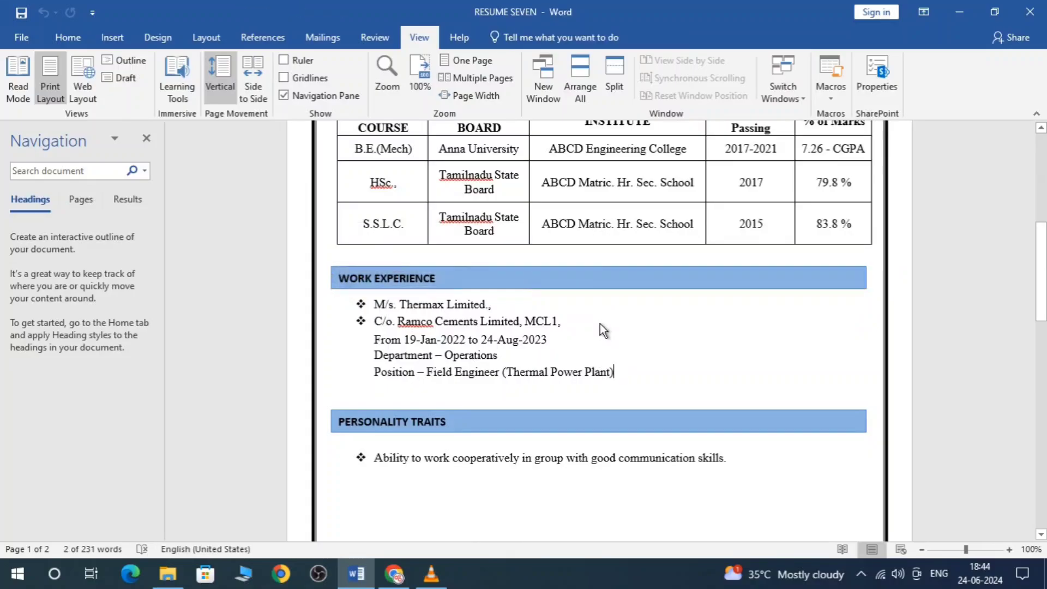
scroll(up, 3)
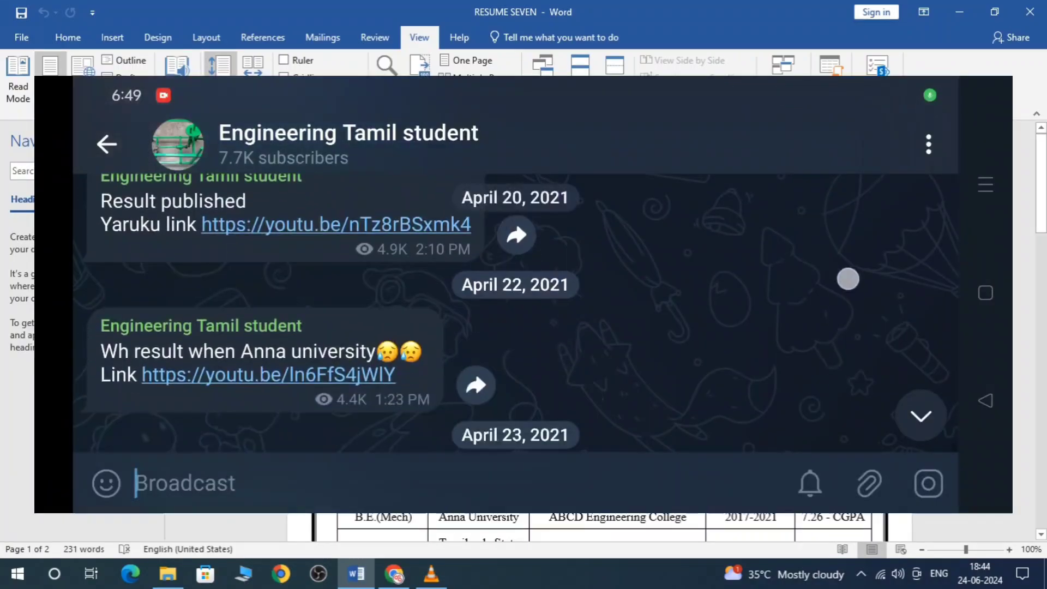
Search the Telegram channel for 'resume'.
scroll(down, 3)
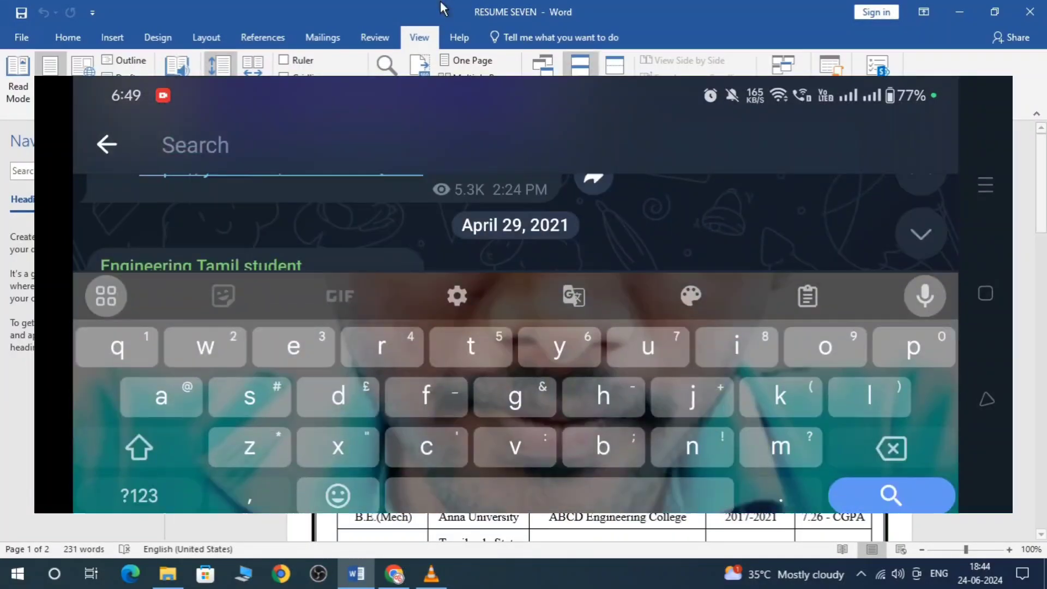
text(resume)
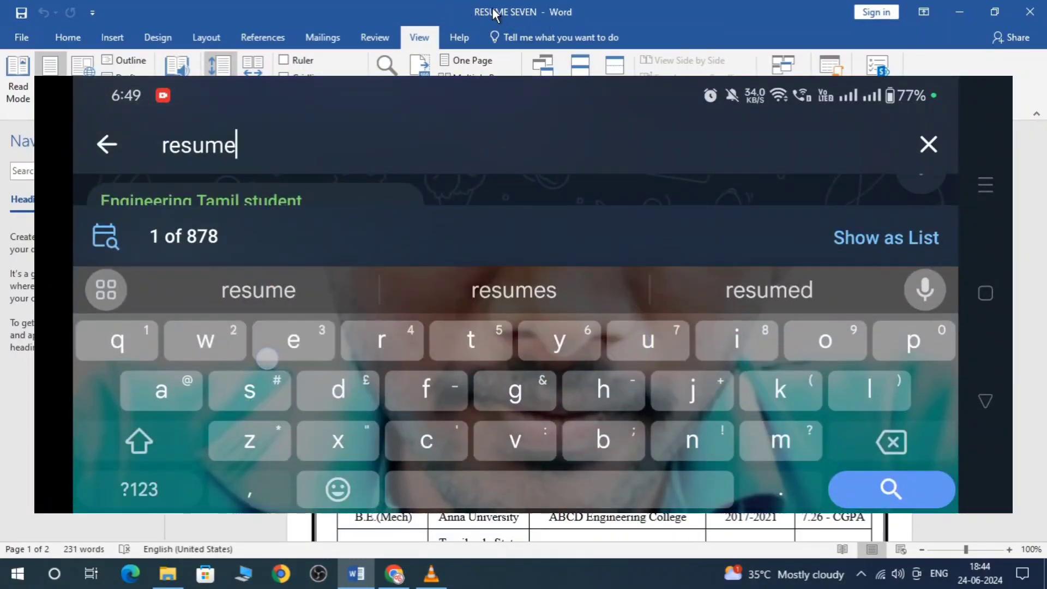
click(890, 488)
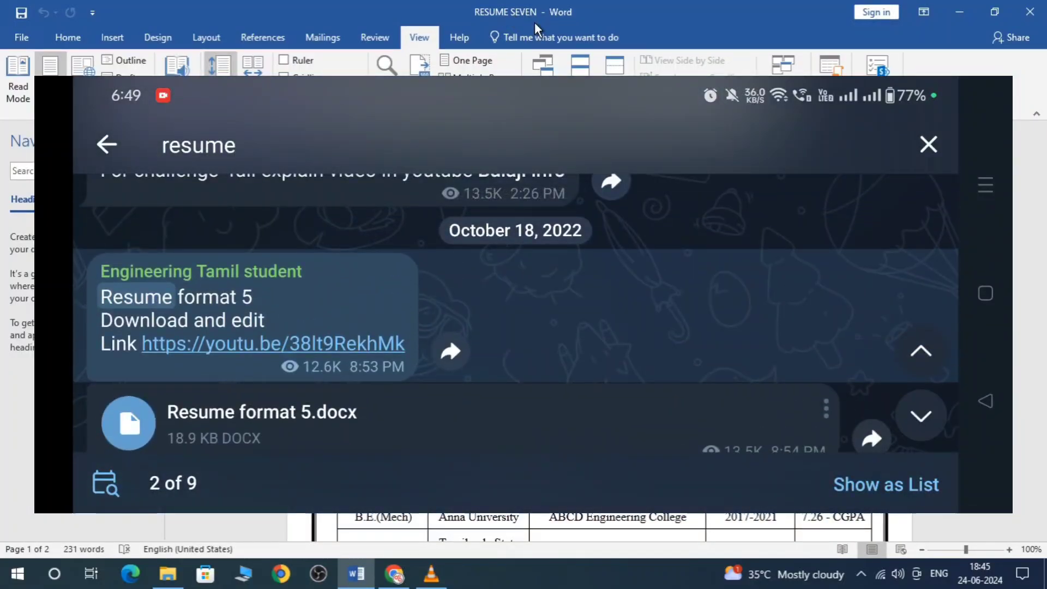
Browse the matching resume .docx posts, then return to YouTube's Resume Tamil playlist.
scroll(down, 3)
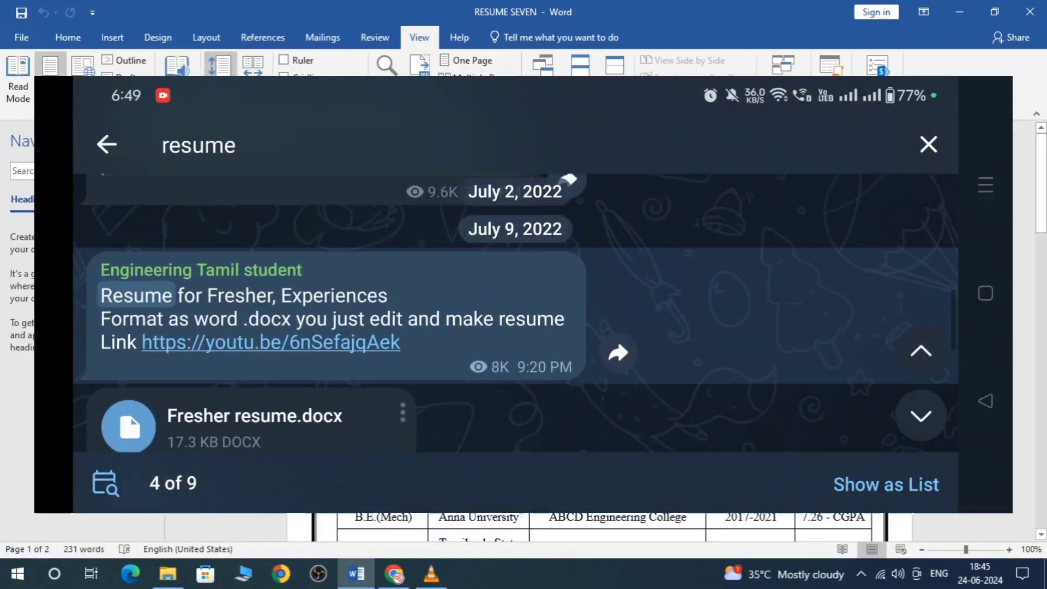
click(920, 415)
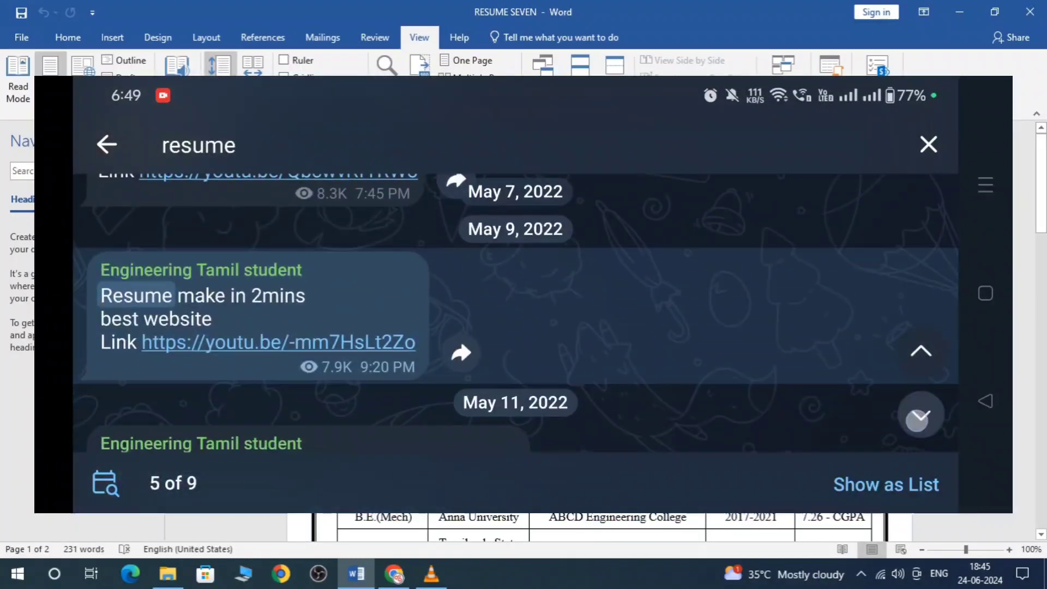
click(920, 416)
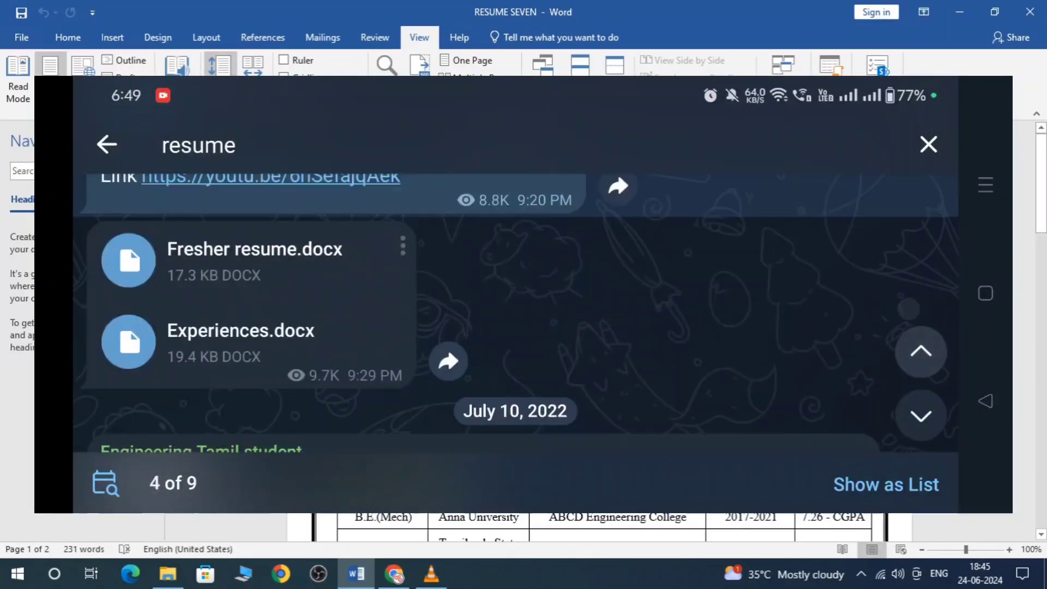
scroll(down, 3)
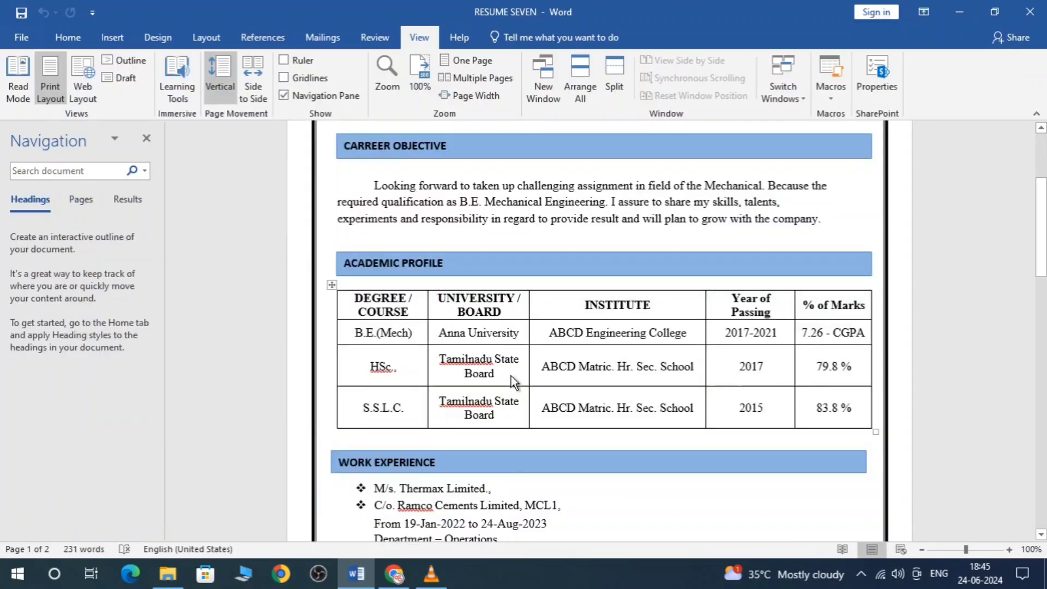
mouse_move(395, 574)
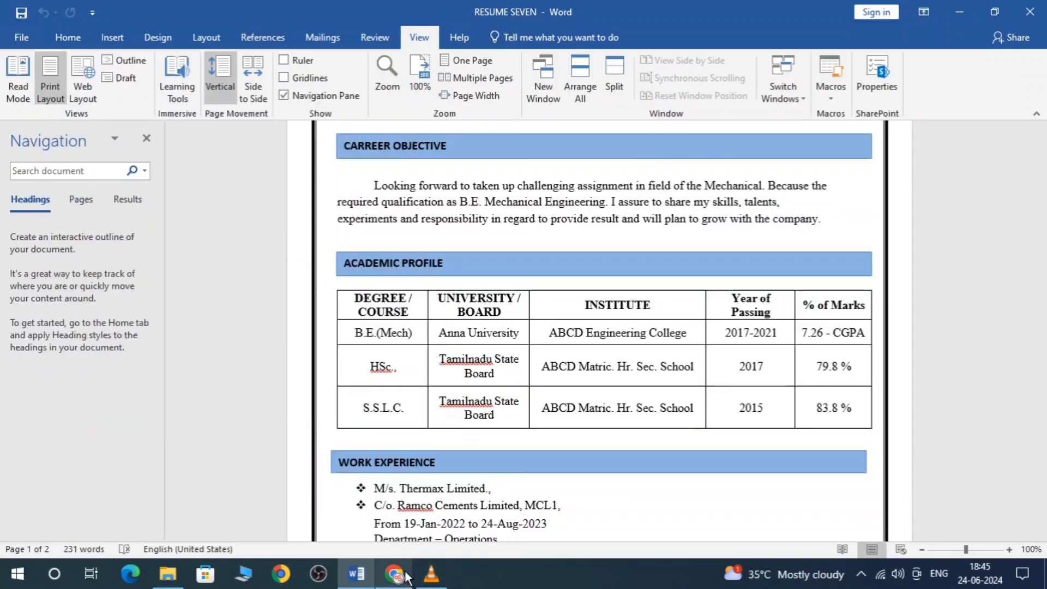
click(395, 573)
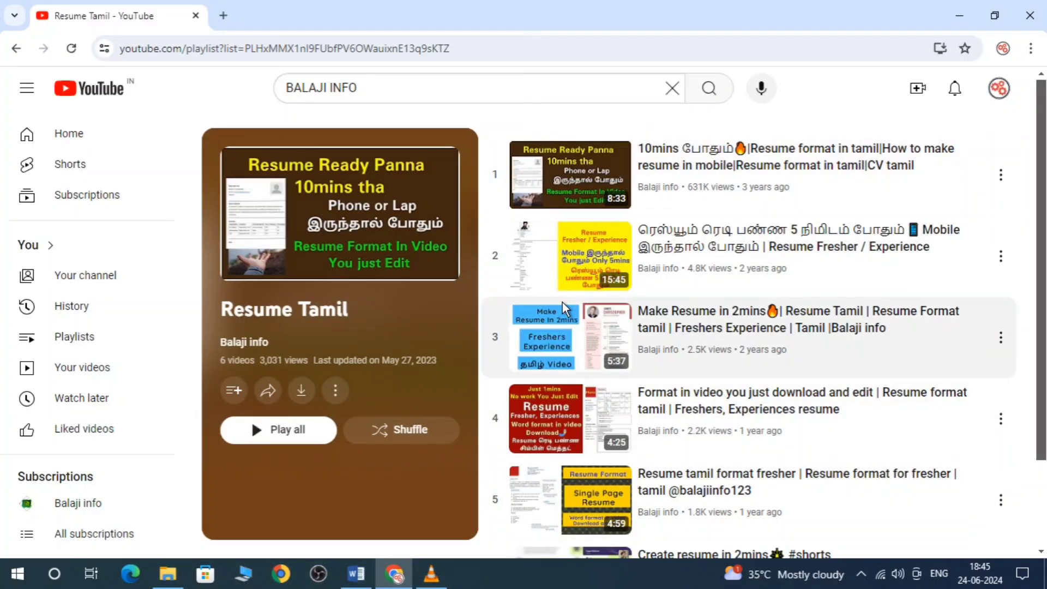